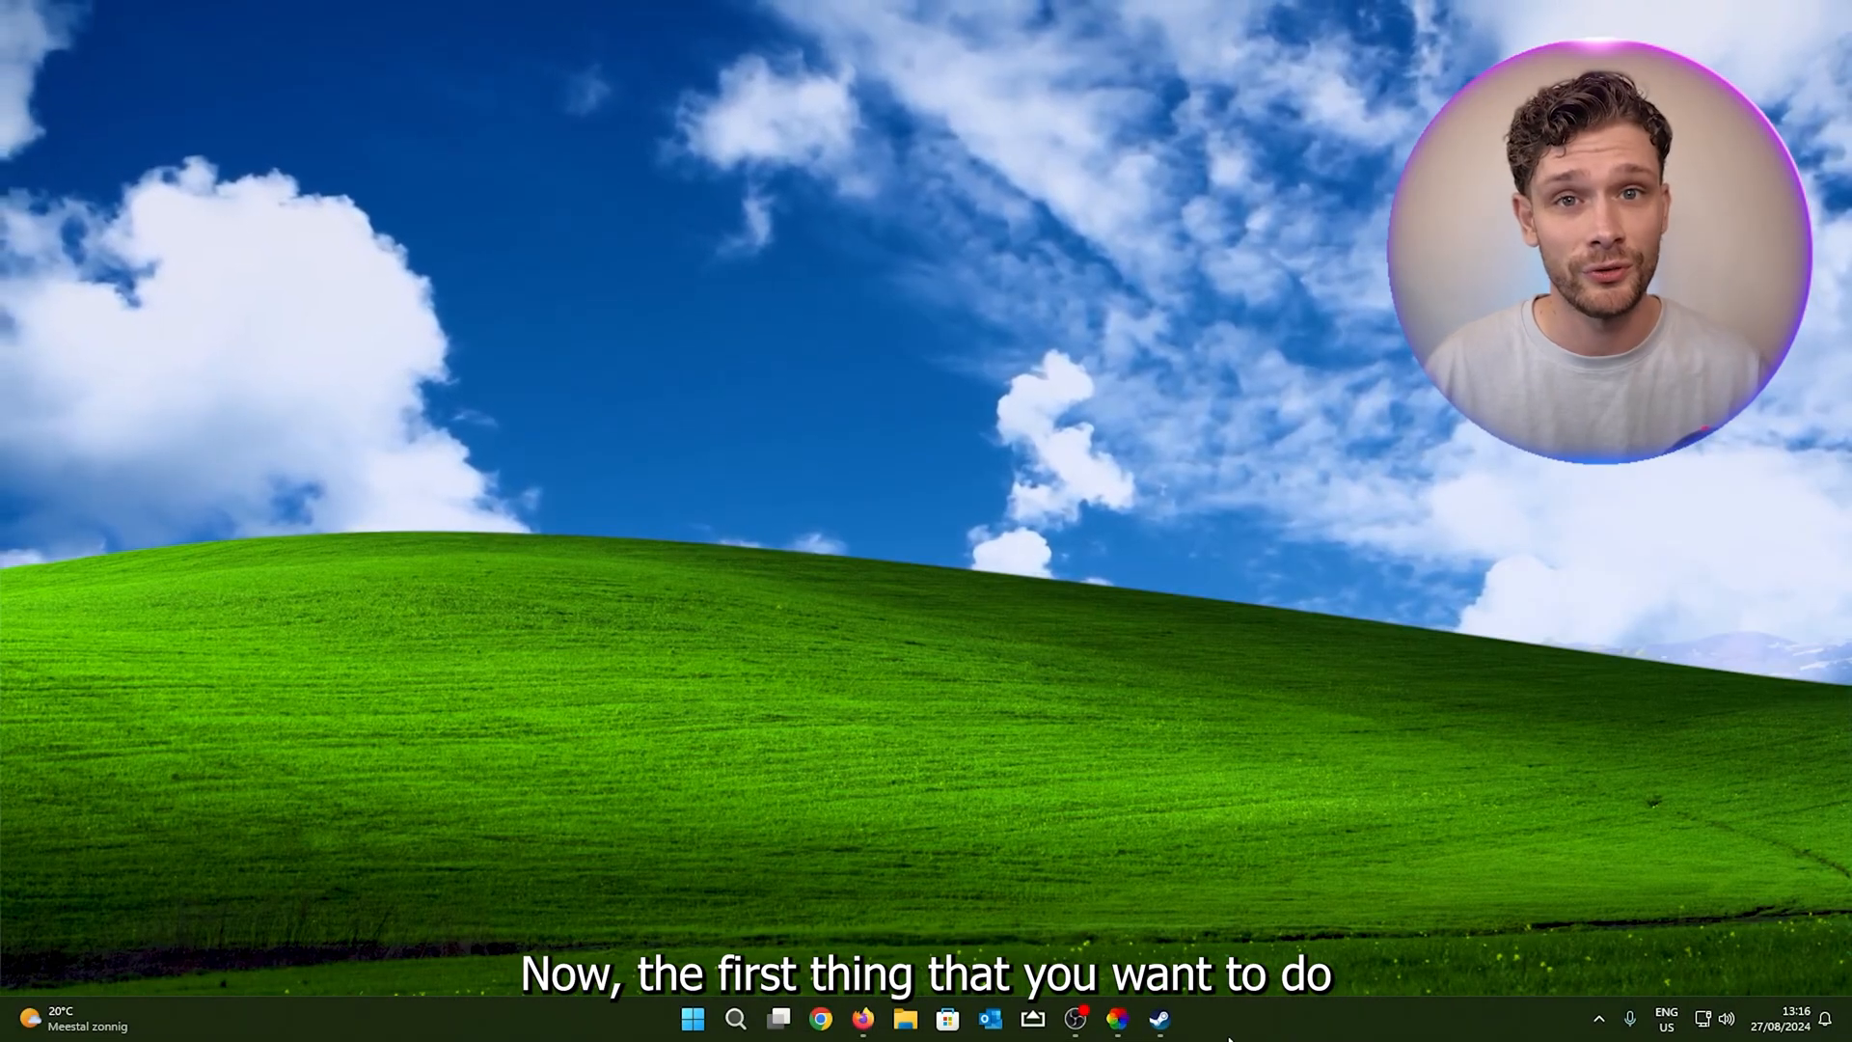
Launch the Steam client and switch to the game library listing Rust
click(1111, 1019)
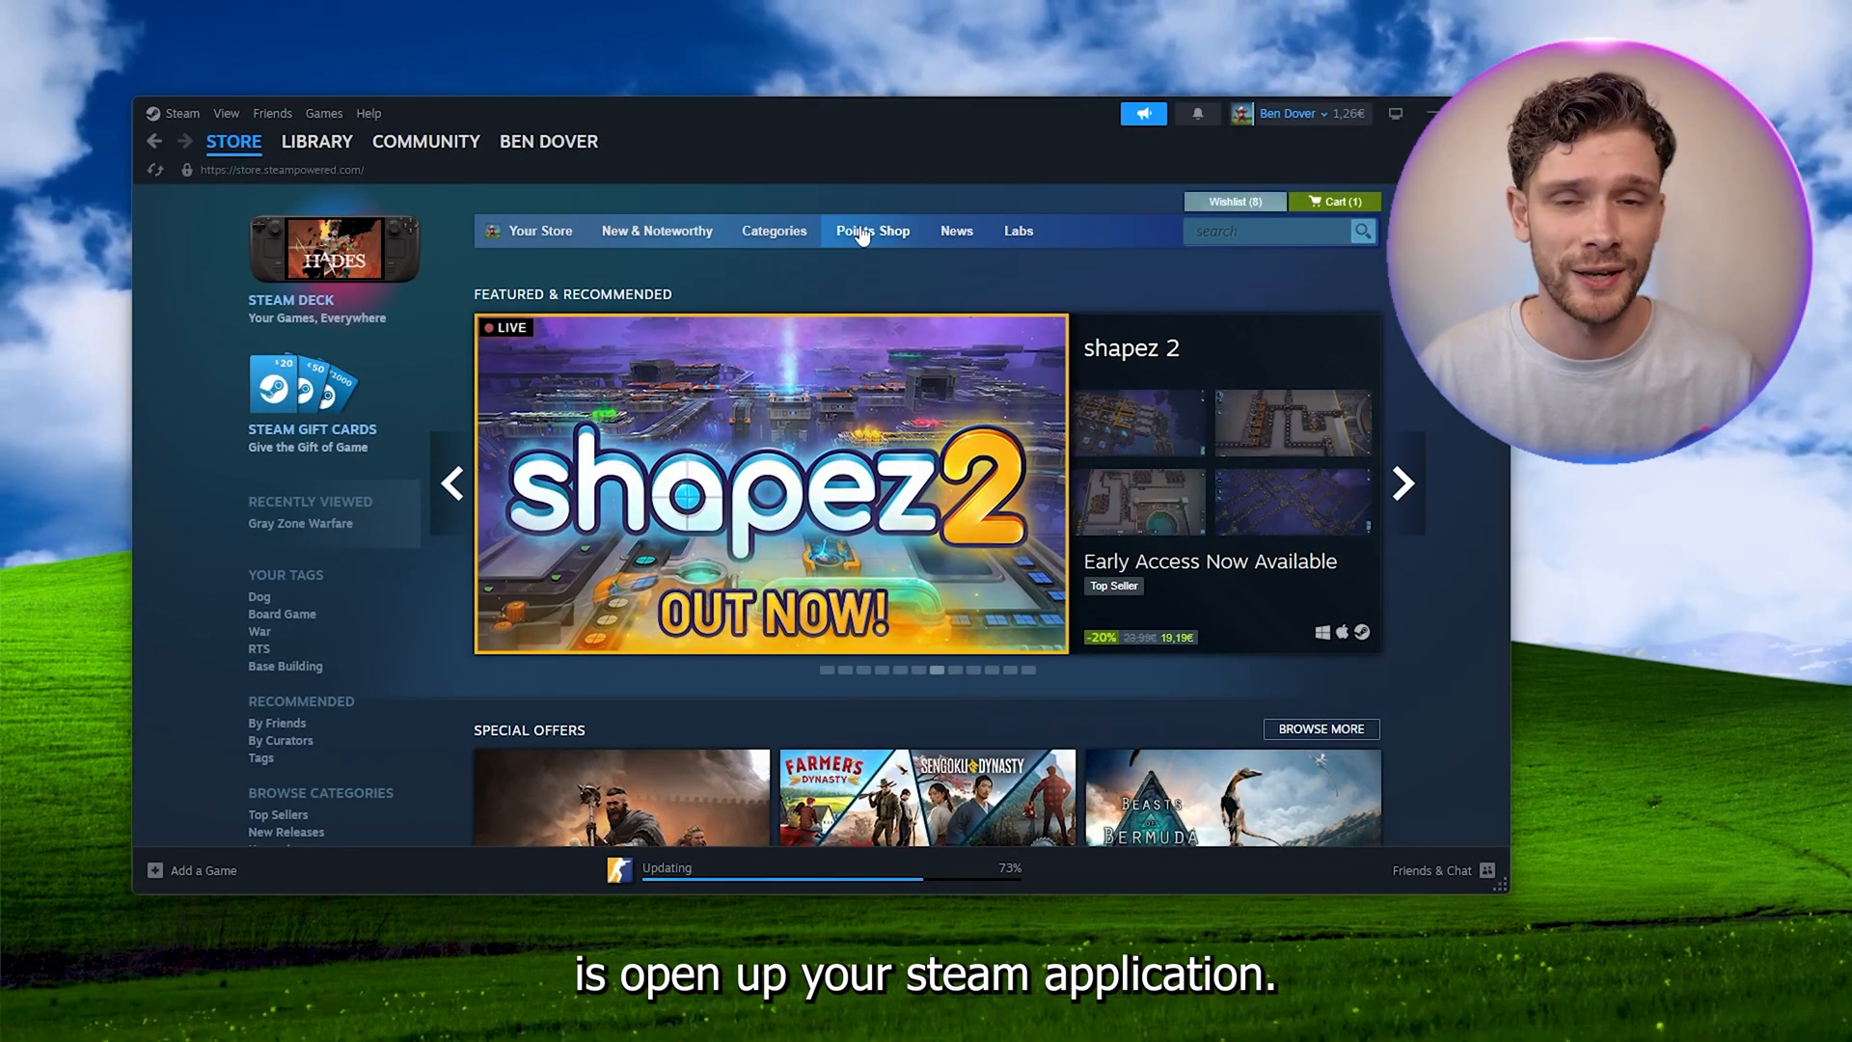
click(316, 140)
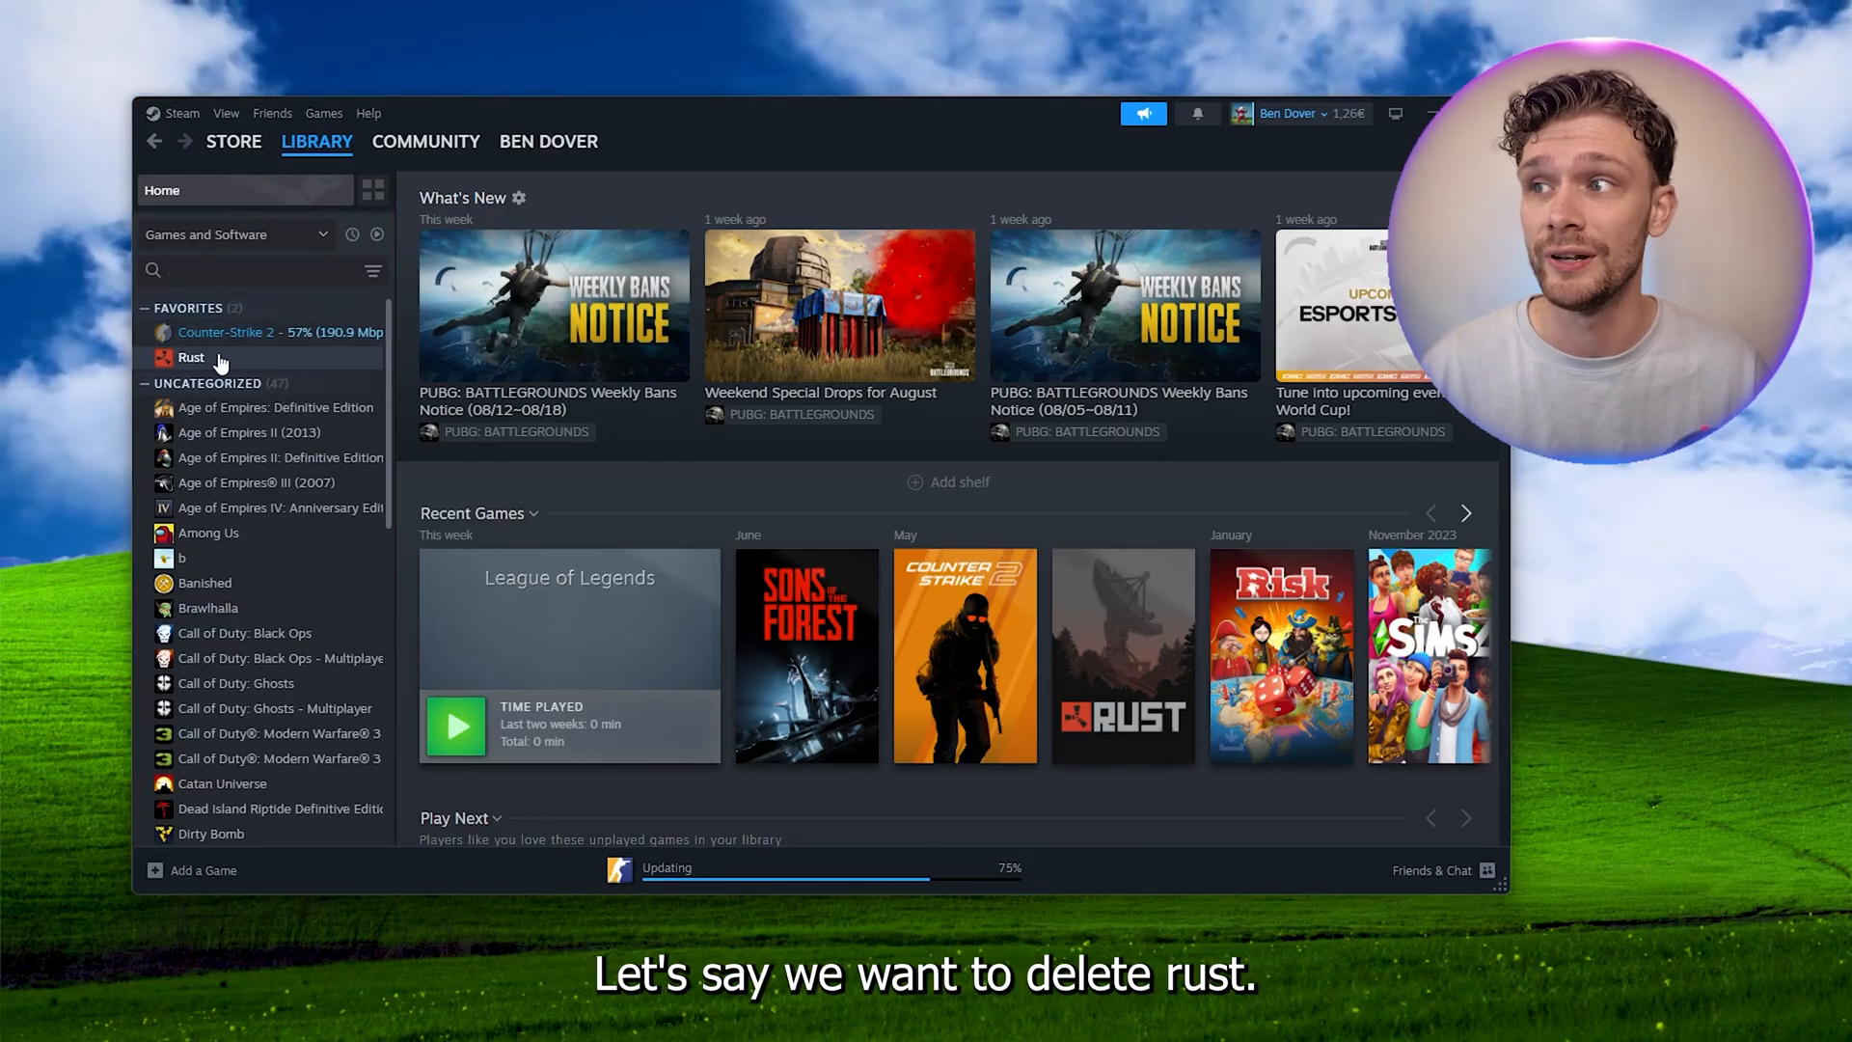
Show Rust's game page and bring up its right-click Manage options
click(191, 357)
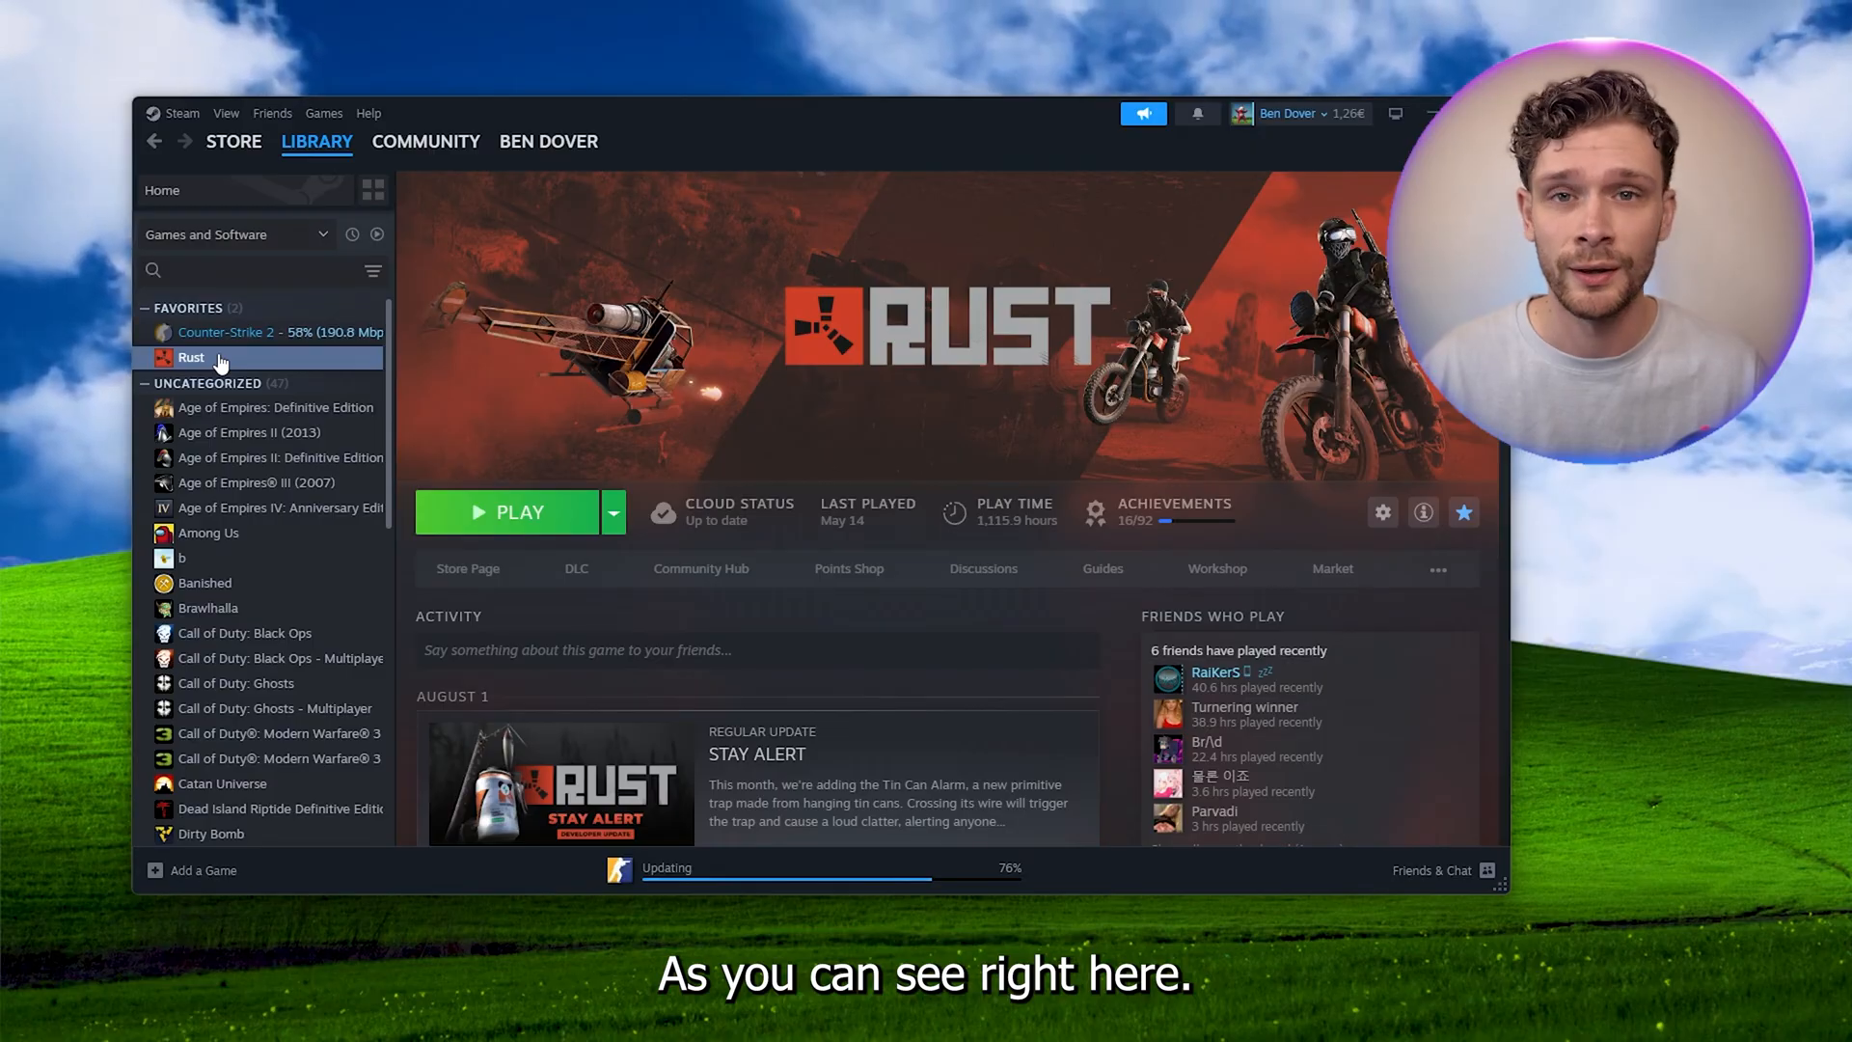
right_click(192, 359)
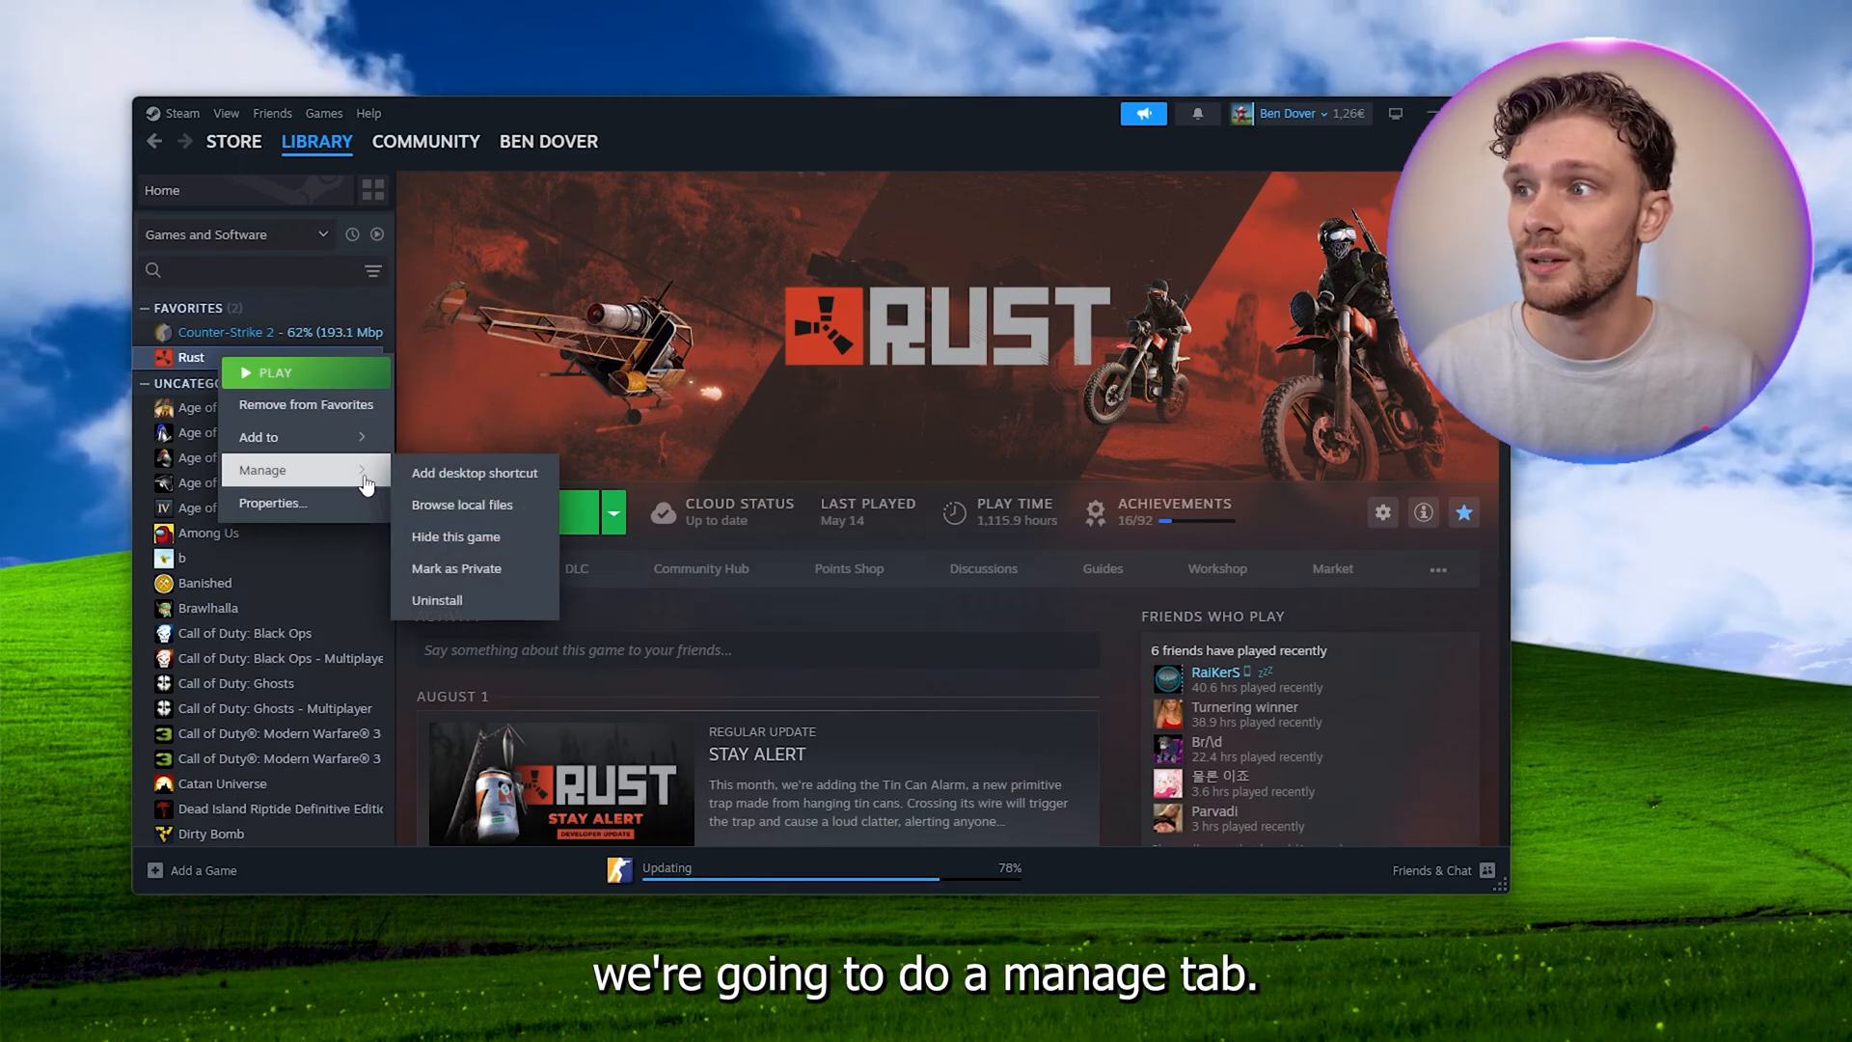
mouse_move(461, 503)
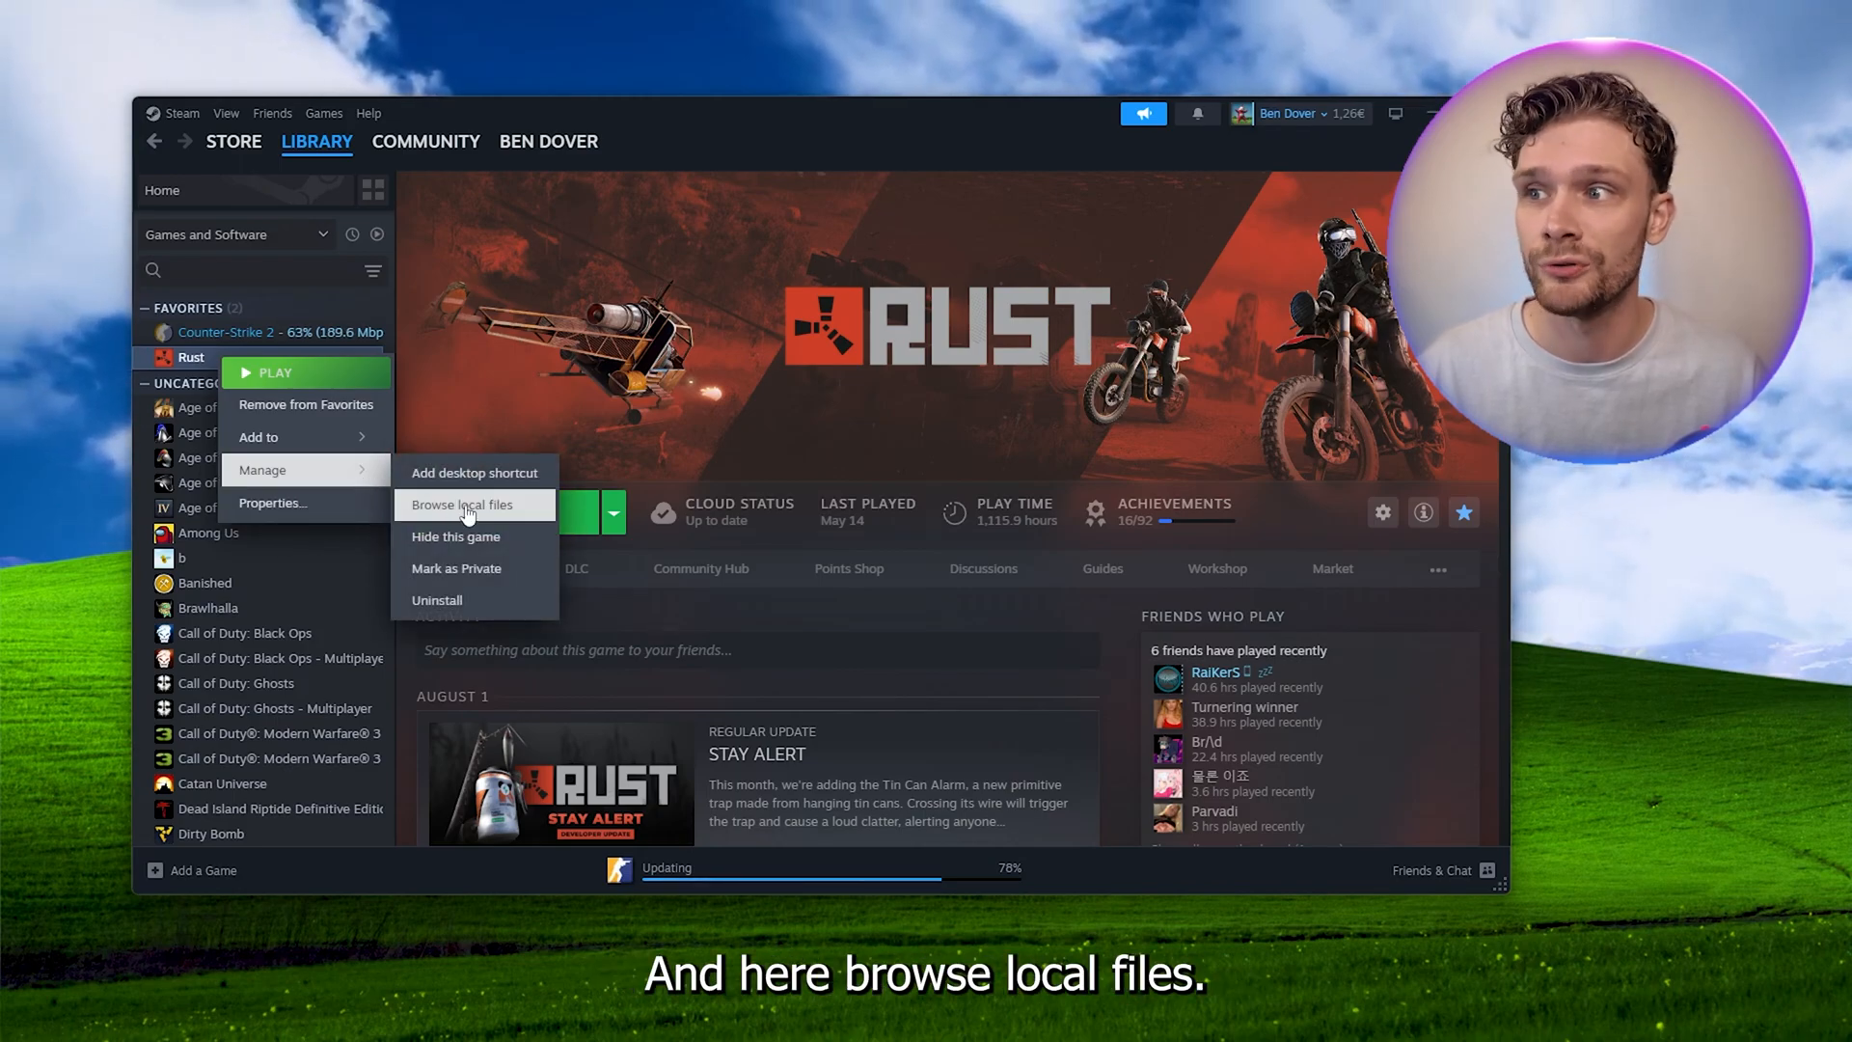
Browse Rust's local files and step up to the steamapps common games folder
click(463, 504)
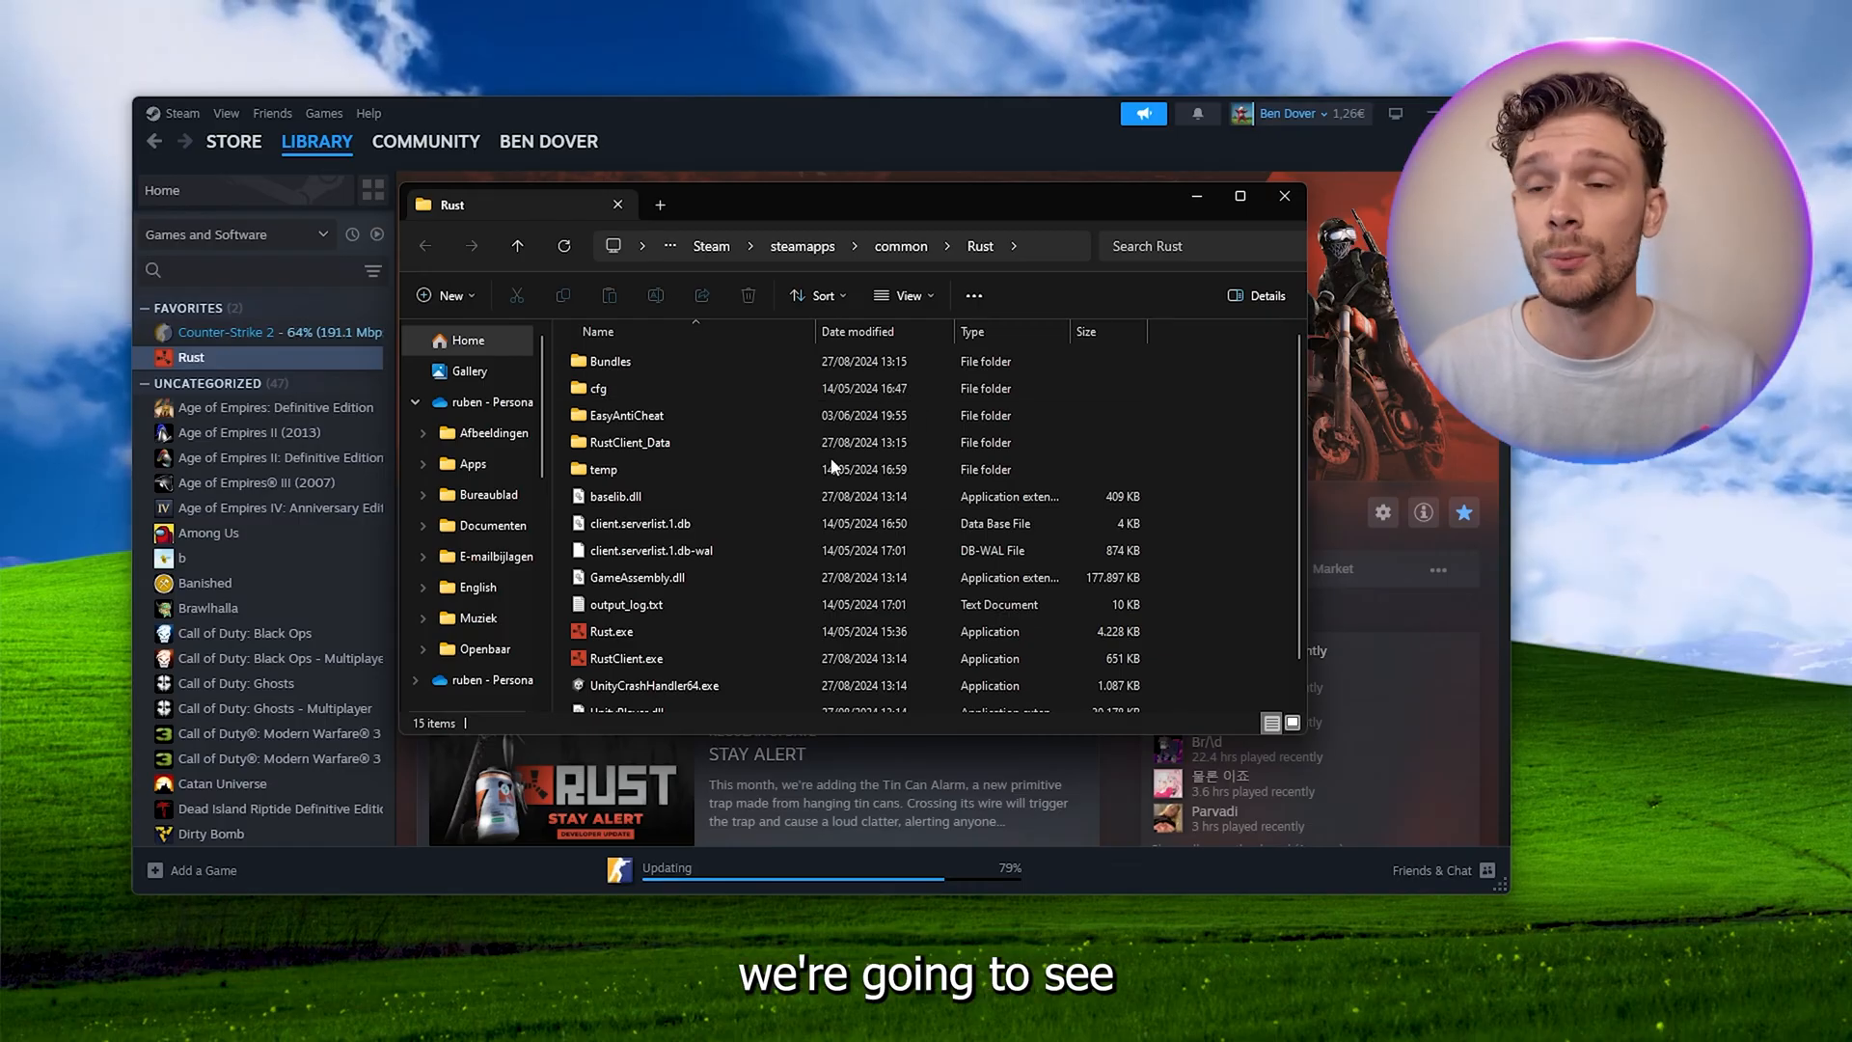
click(625, 415)
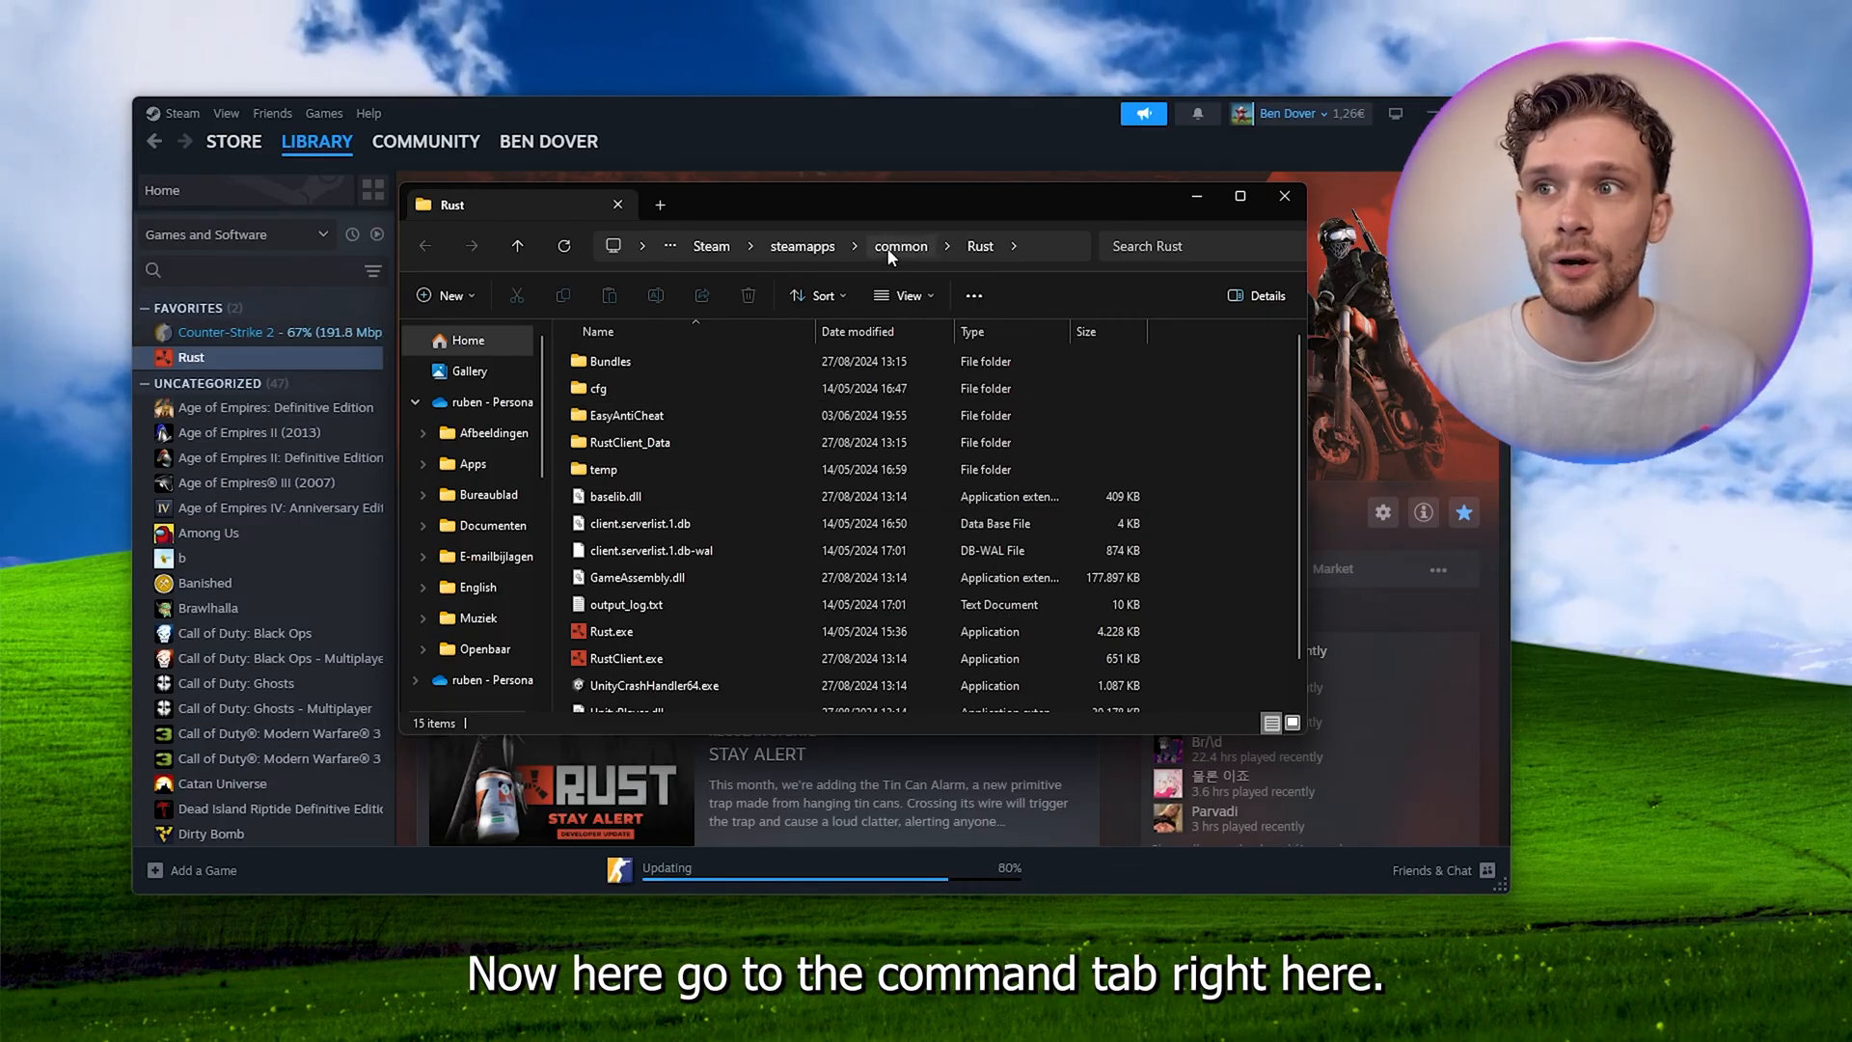
click(901, 245)
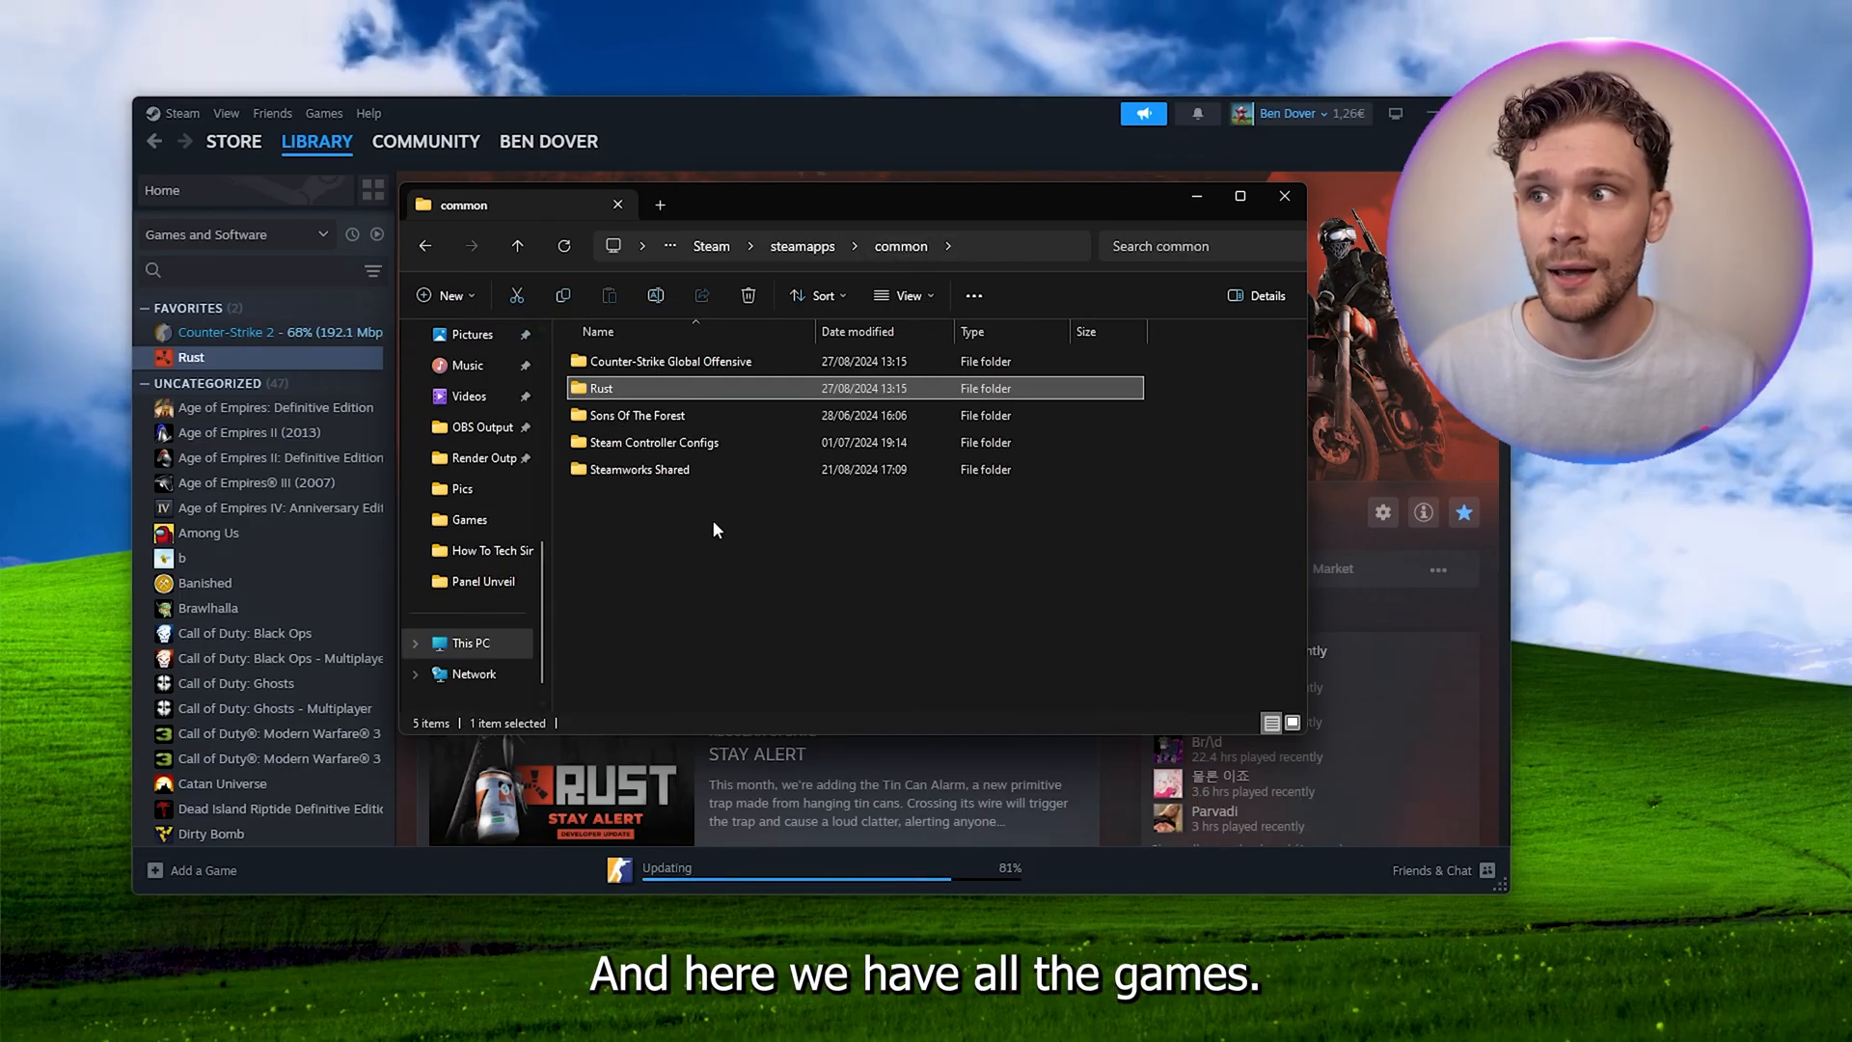
mouse_move(756, 409)
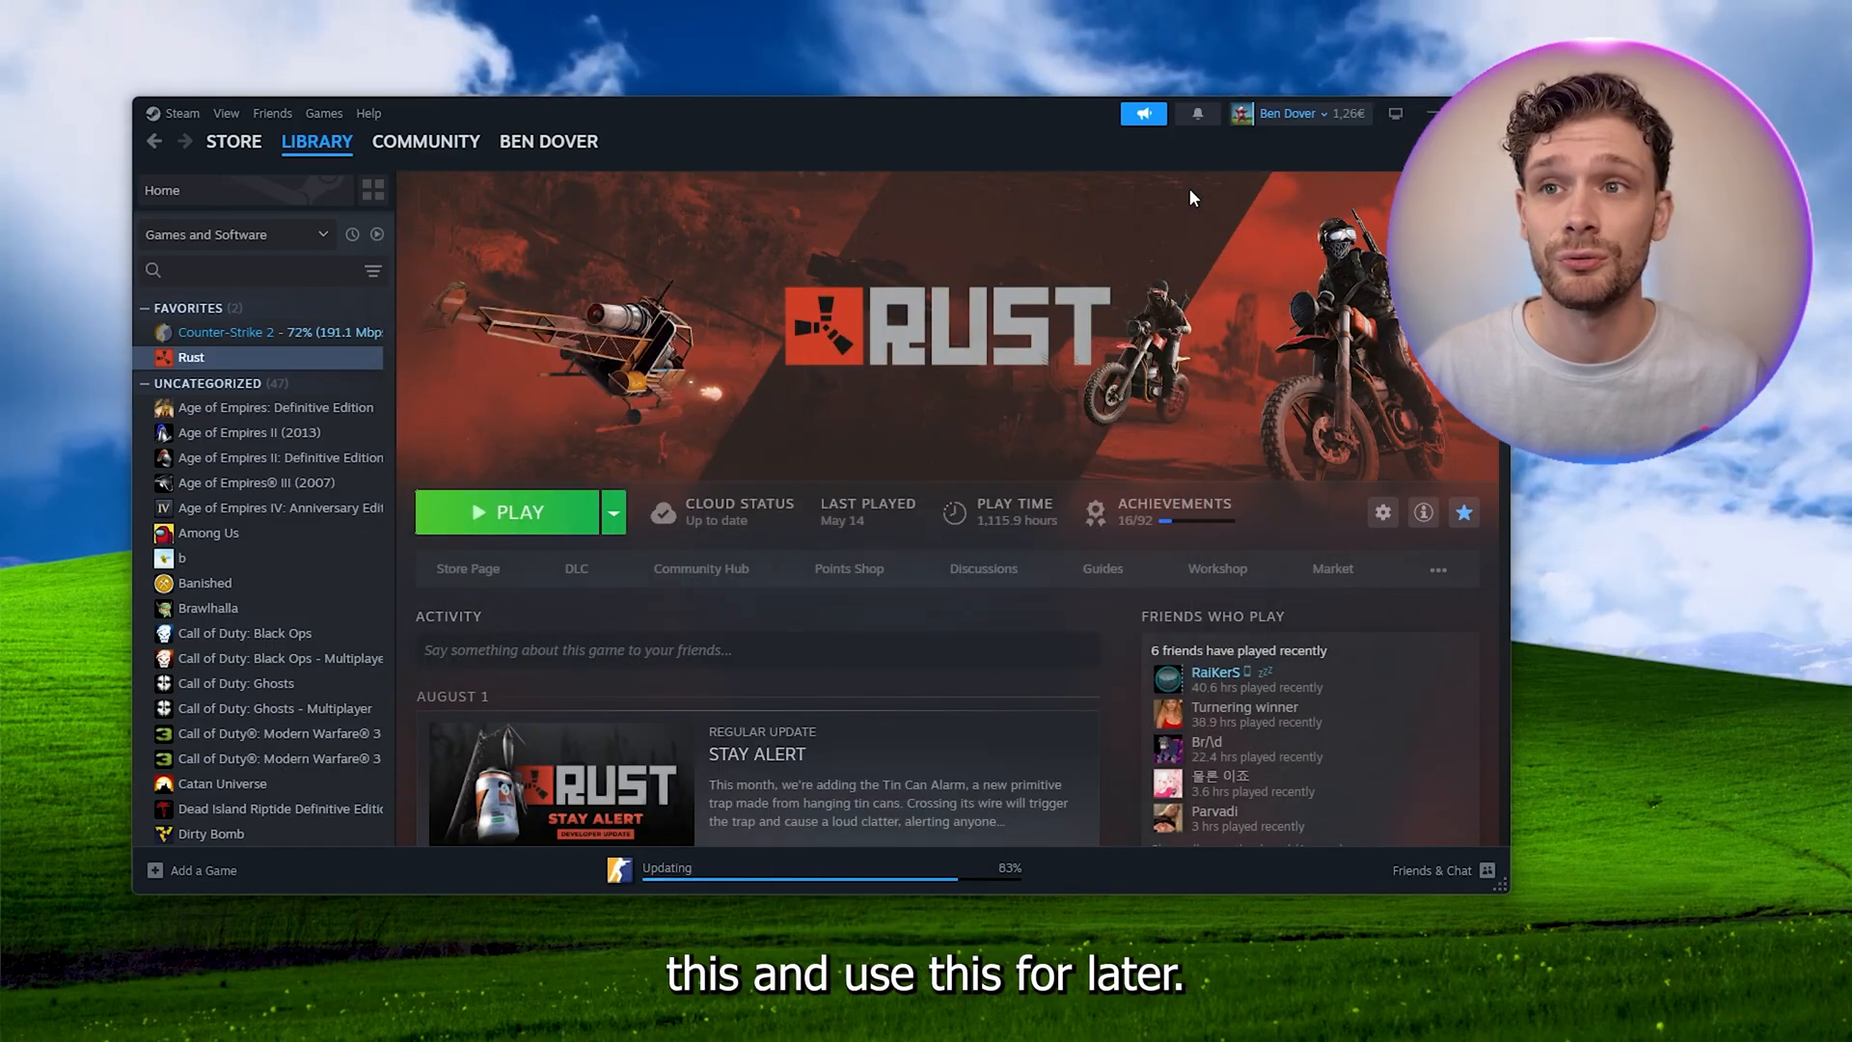
Uninstall Rust through Manage > Uninstall and confirm removing it from this device
right_click(191, 357)
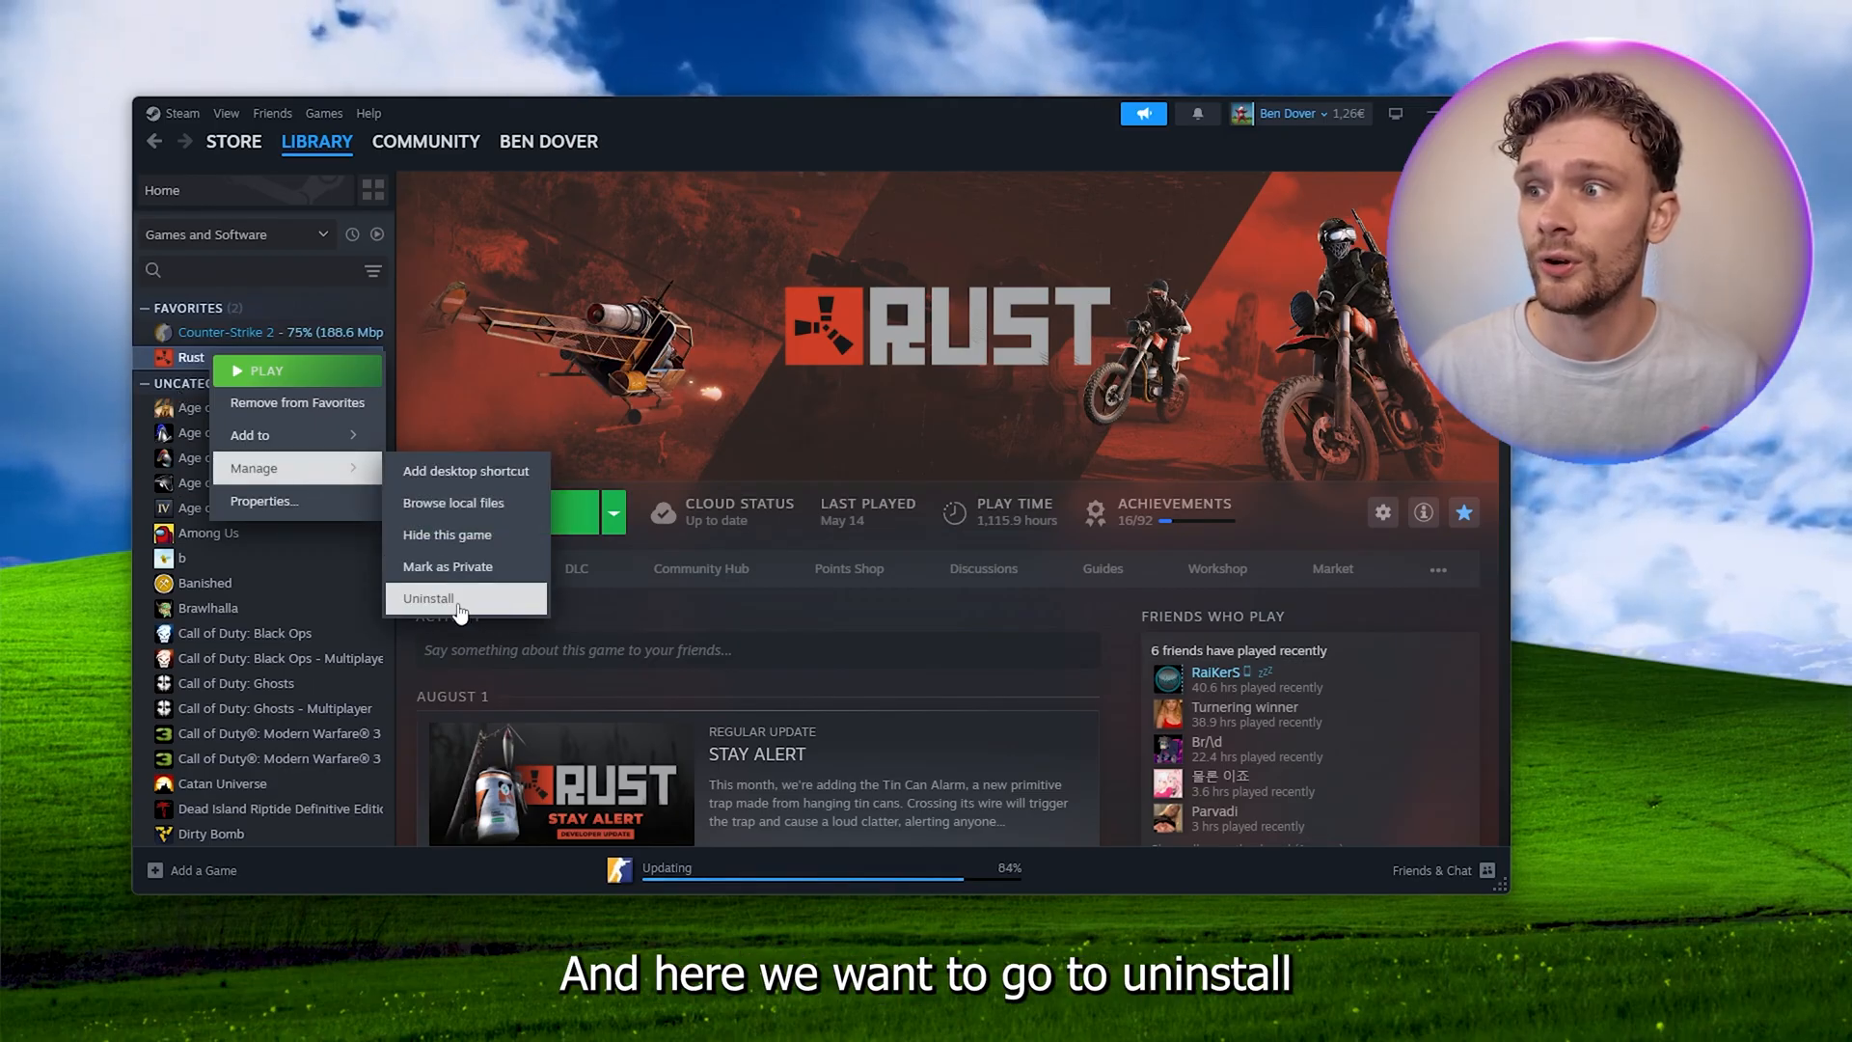
click(428, 598)
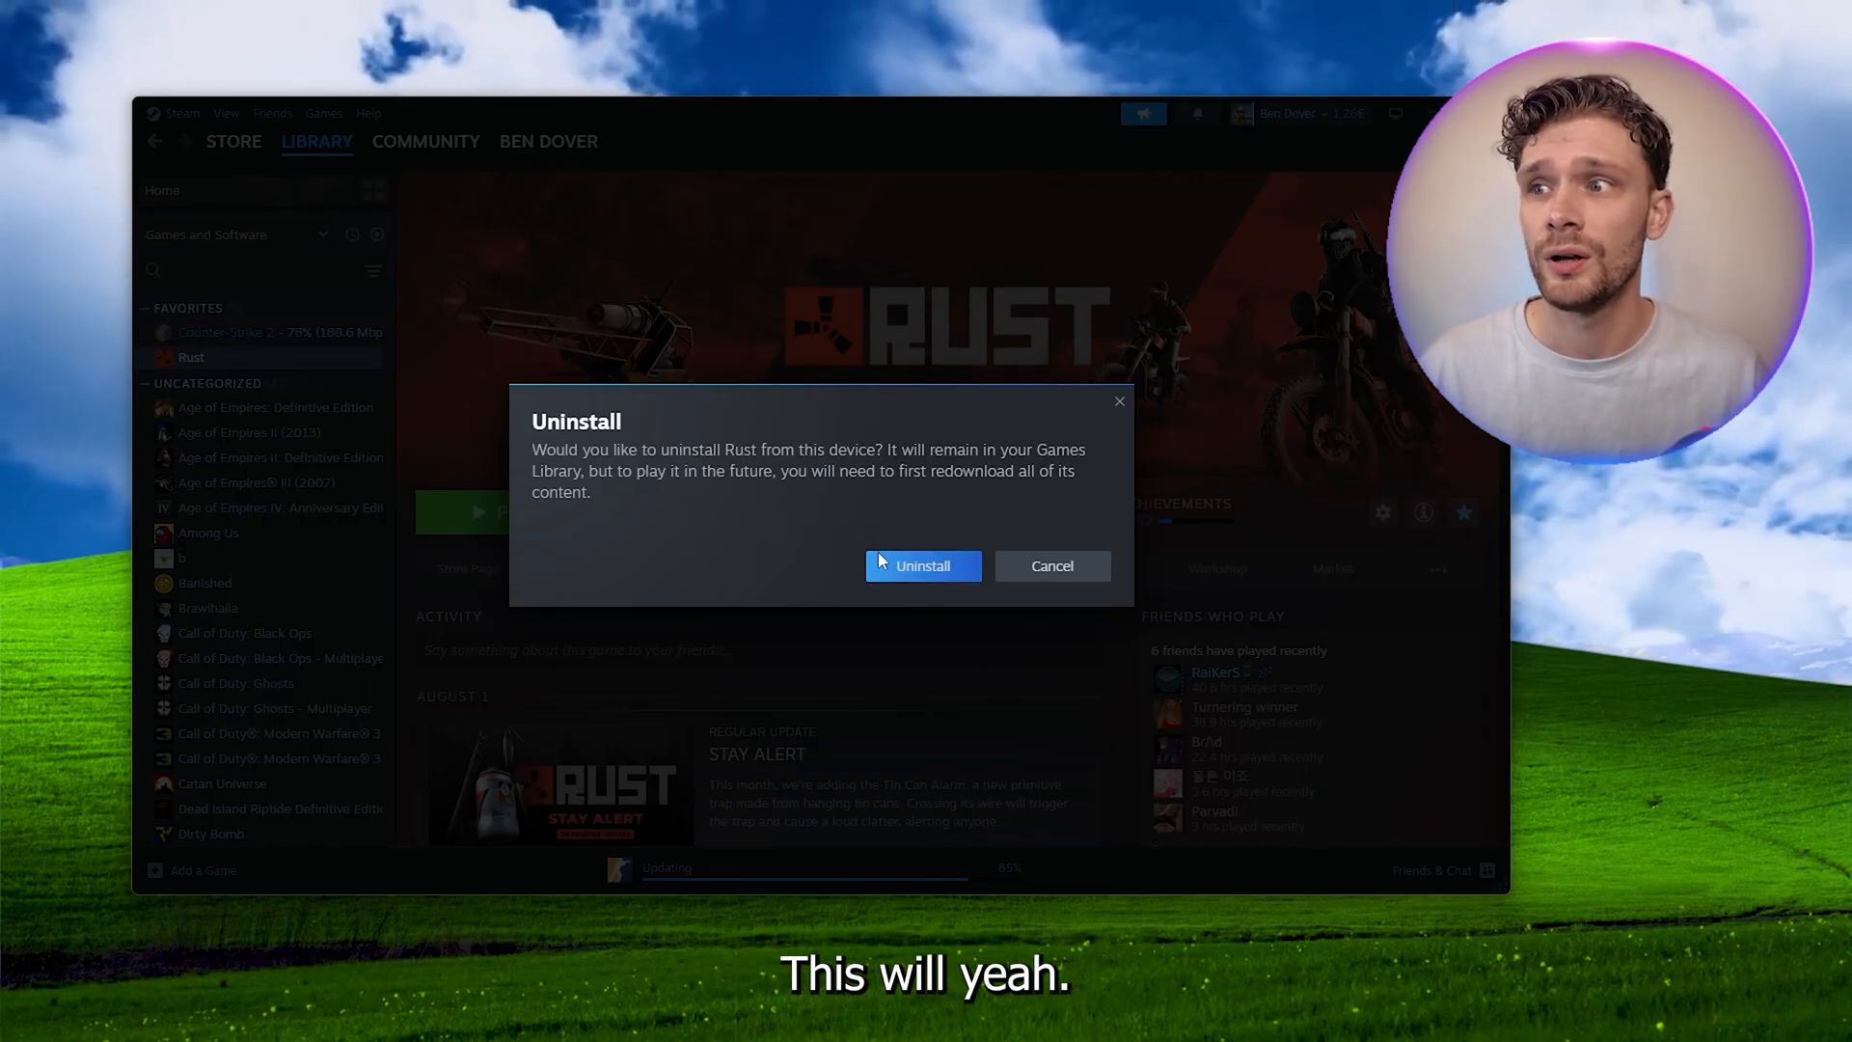
mouse_move(922, 566)
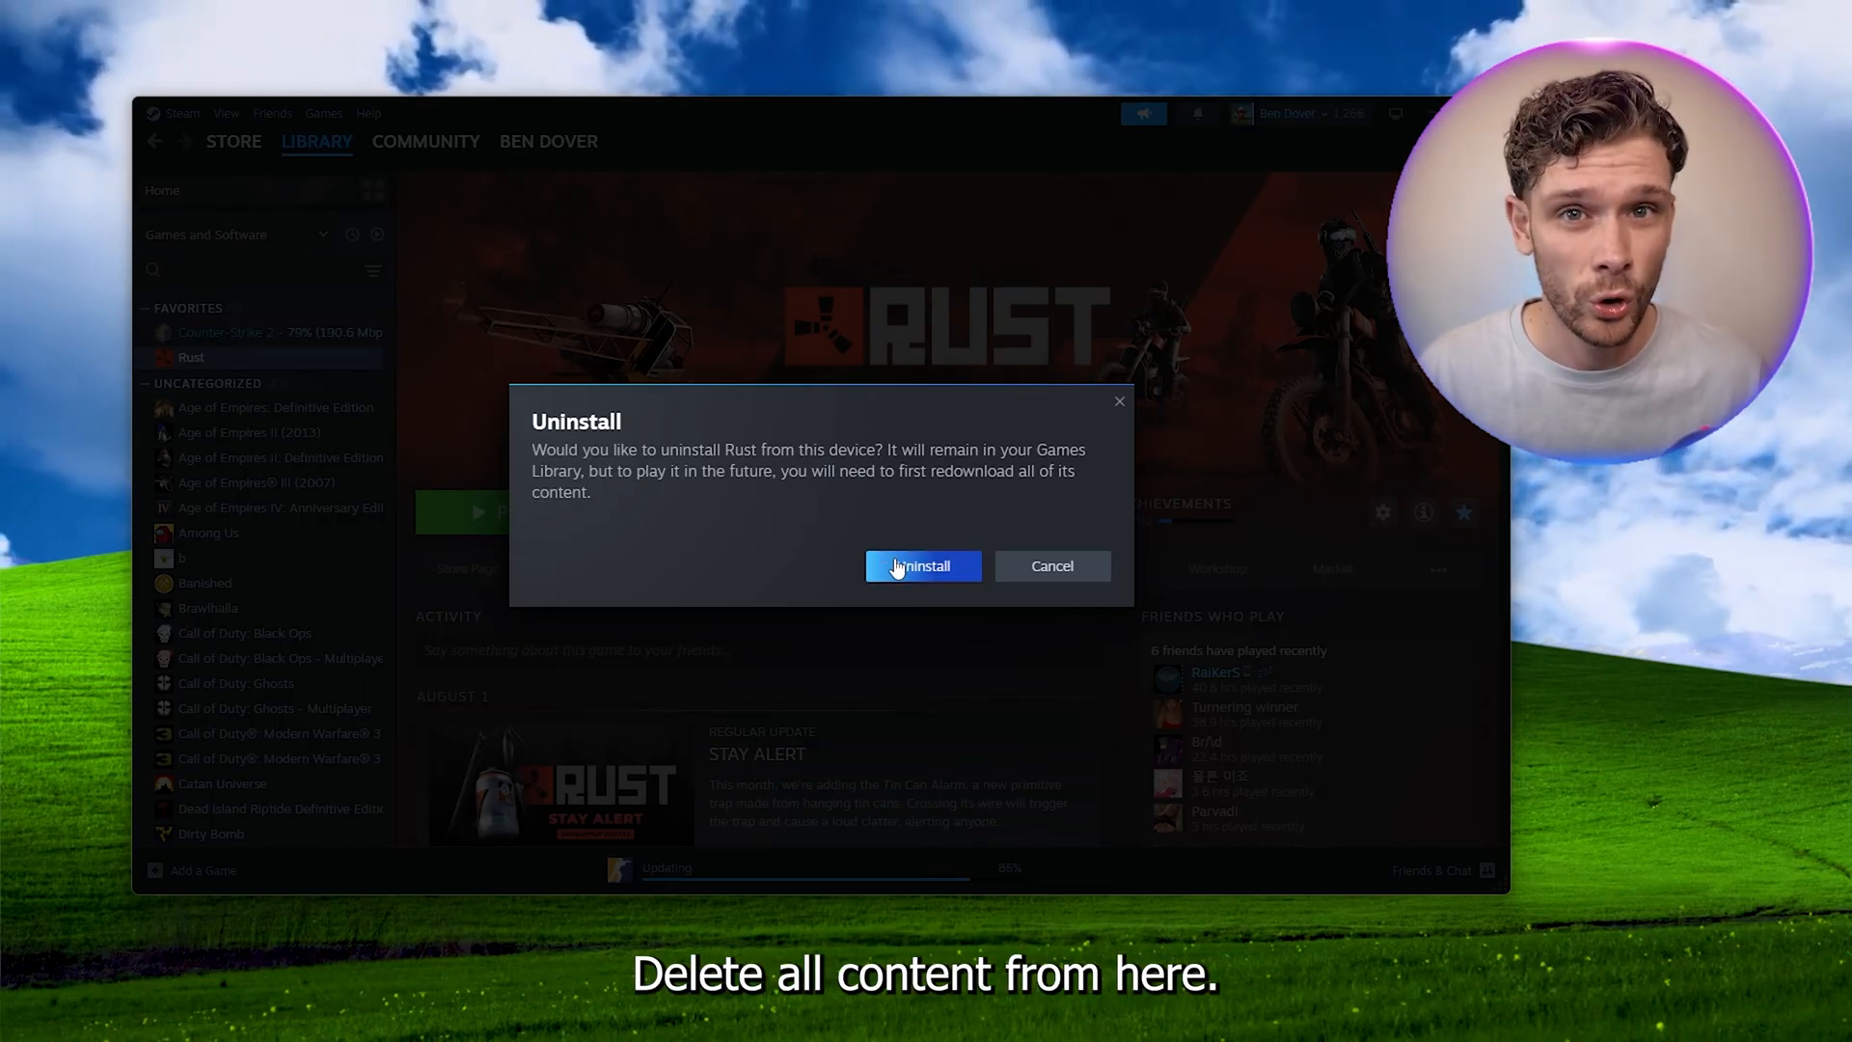
click(923, 566)
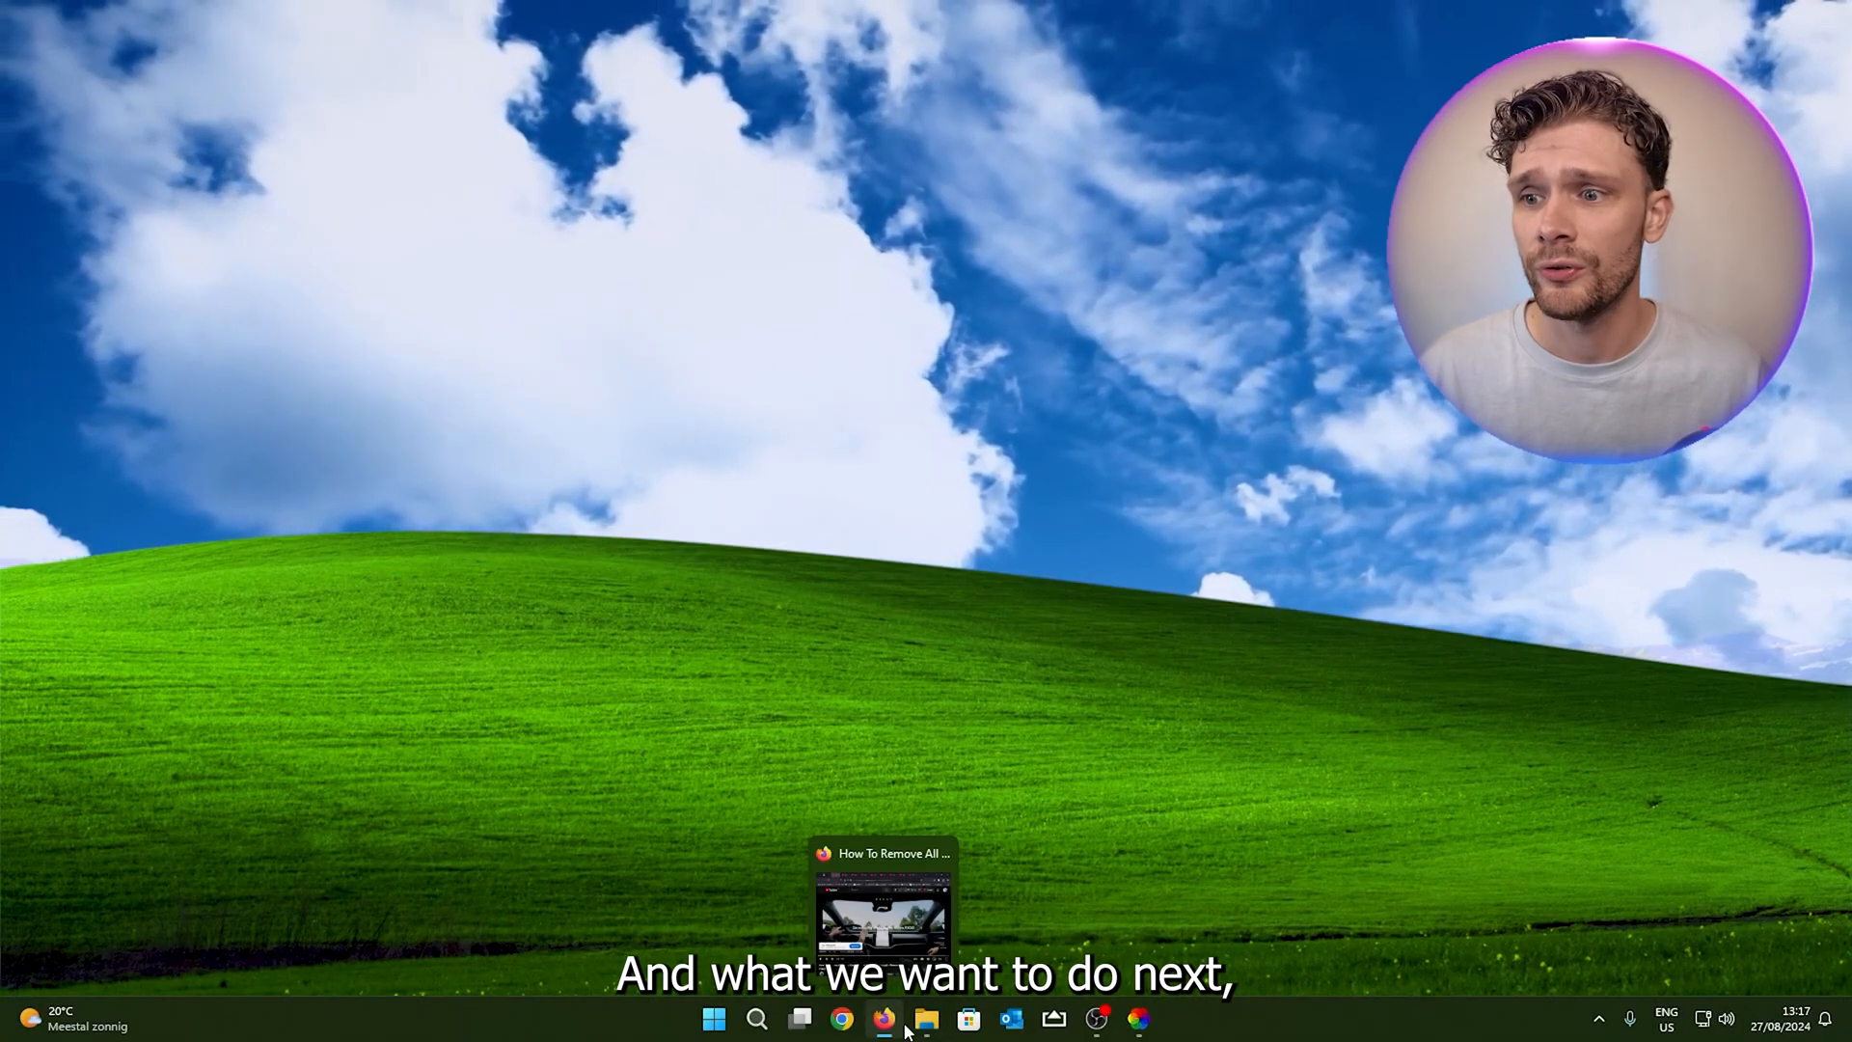
Restore File Explorer, reveal the leftover files inside the Rust folder, and go back to common
click(925, 1017)
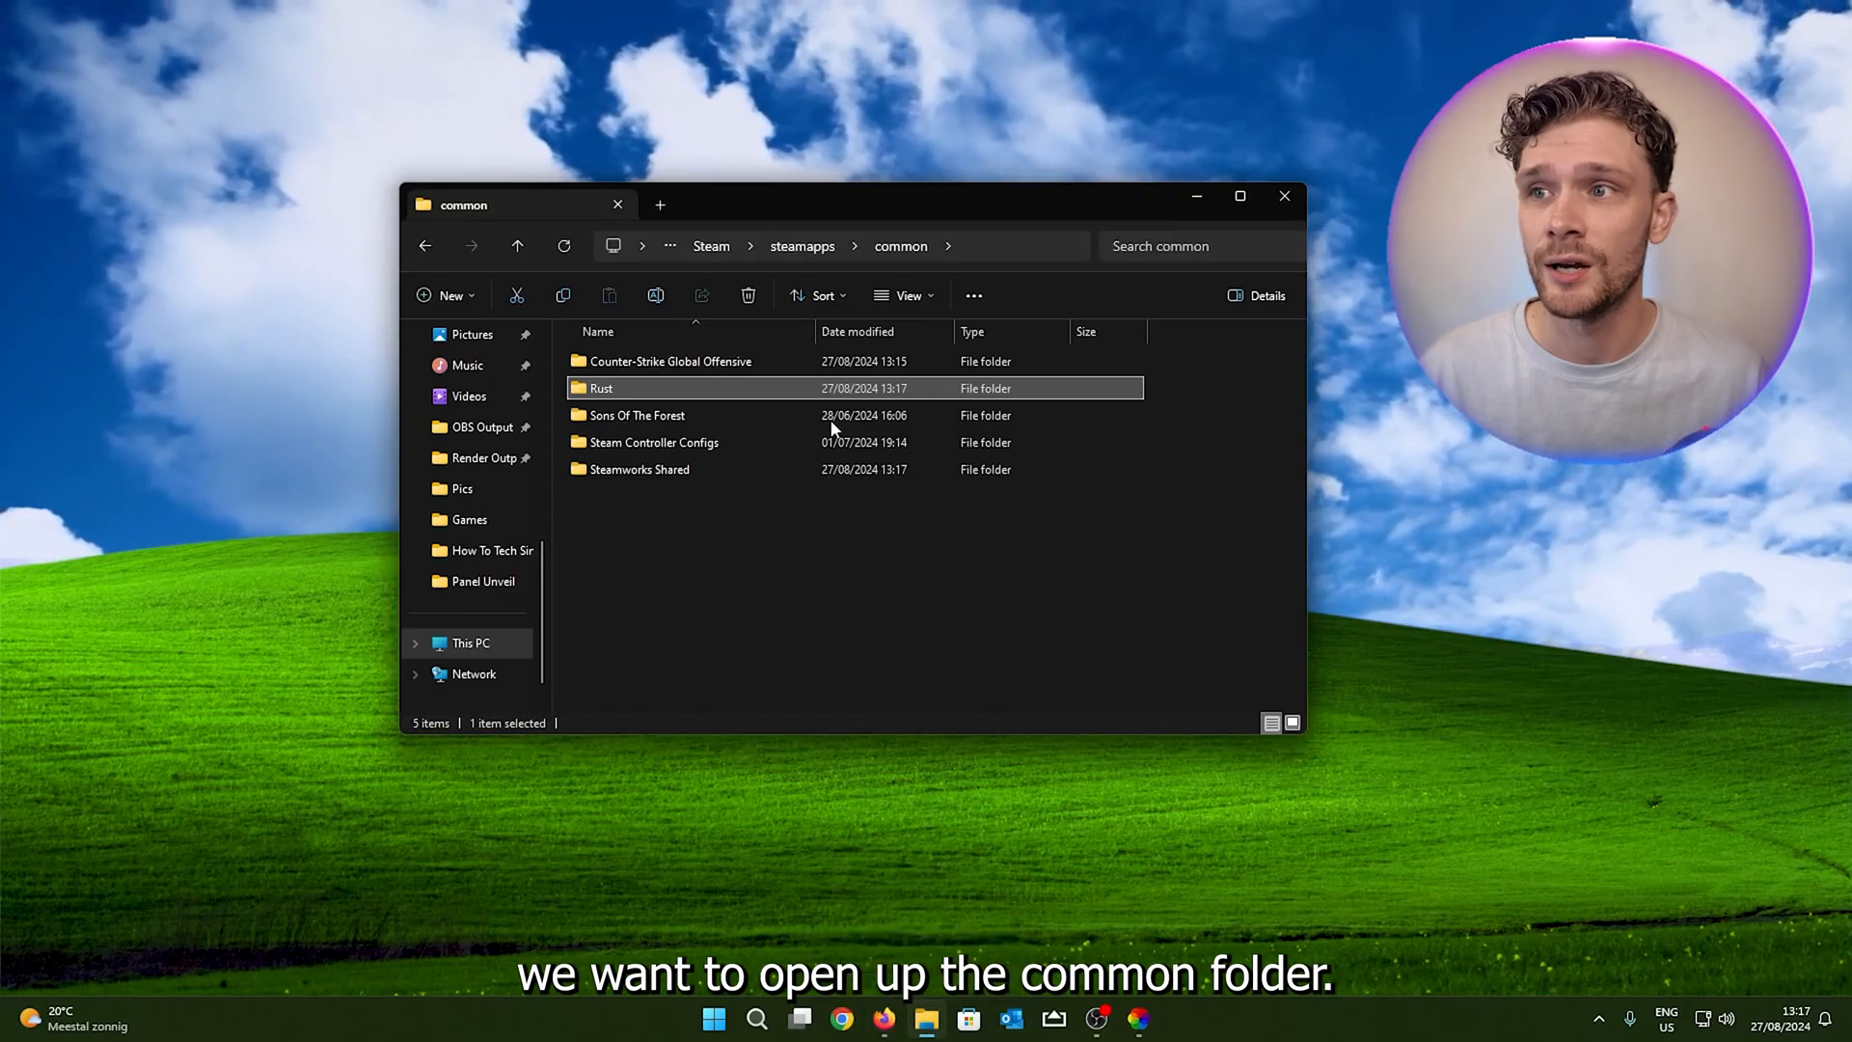
mouse_move(754, 396)
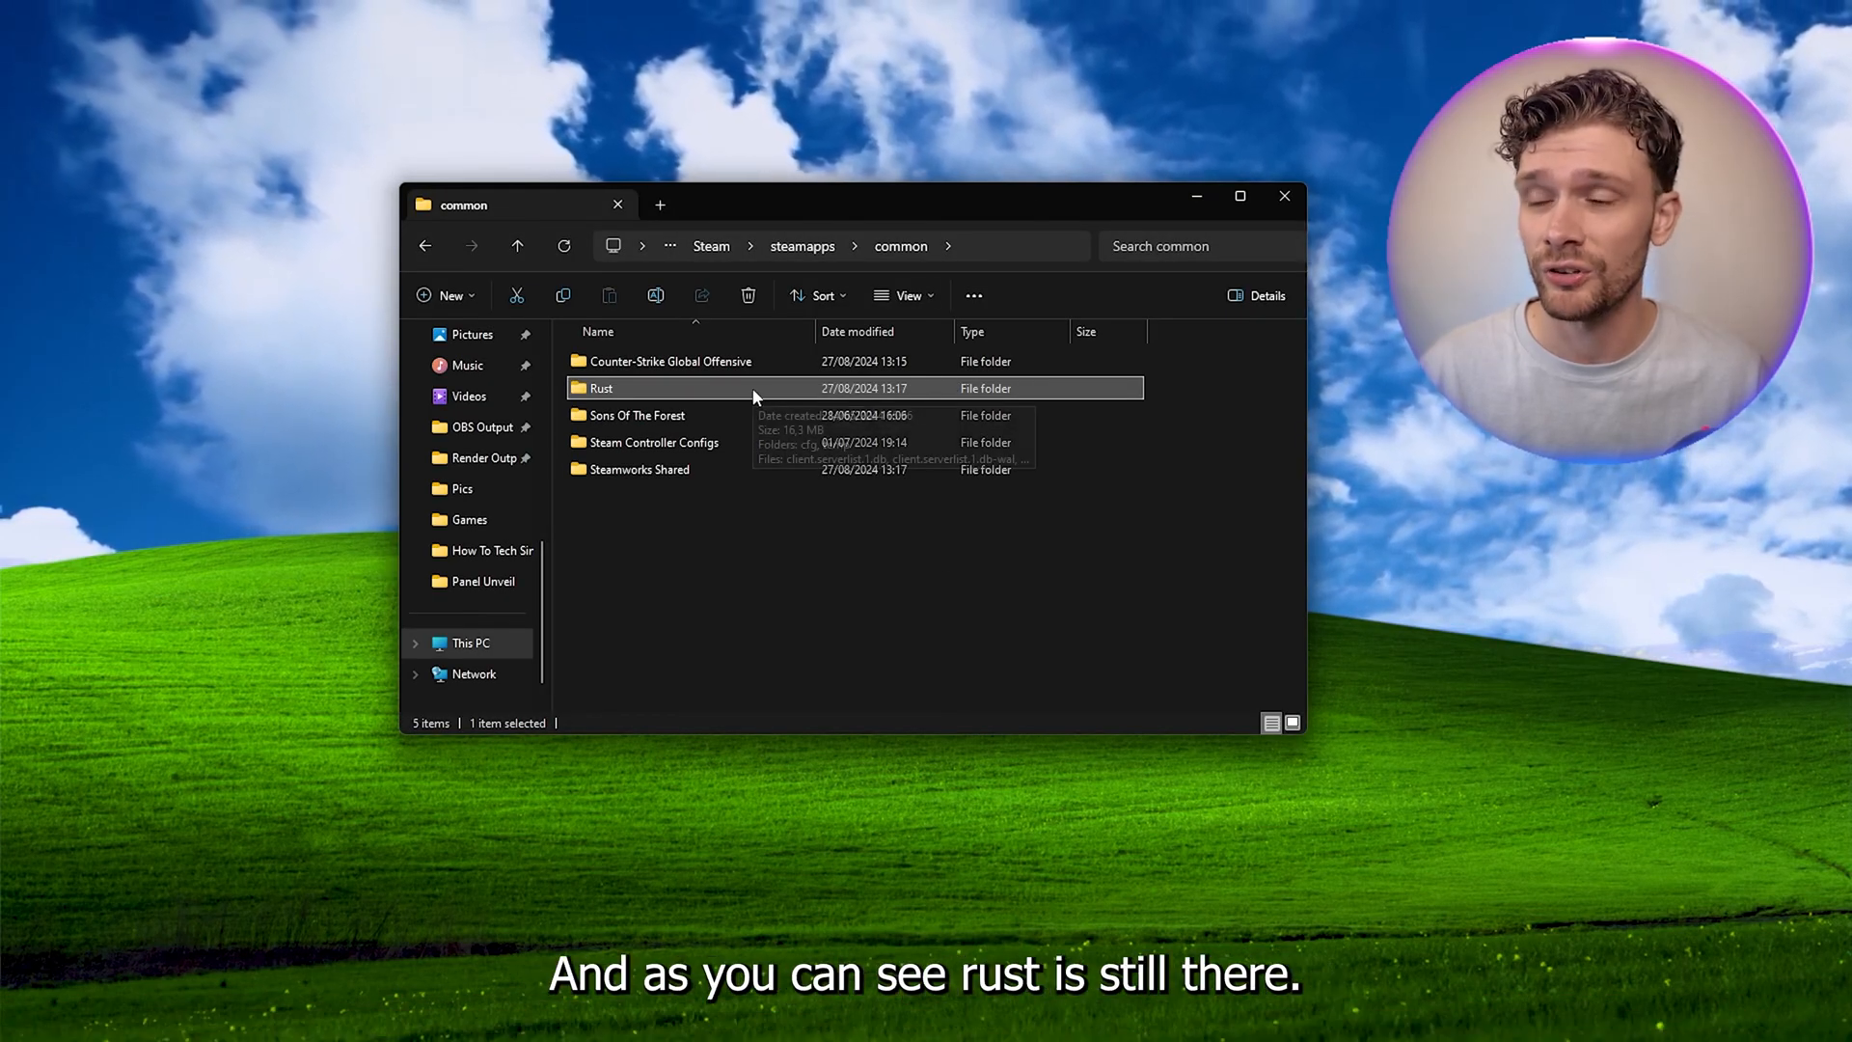
double_click(602, 388)
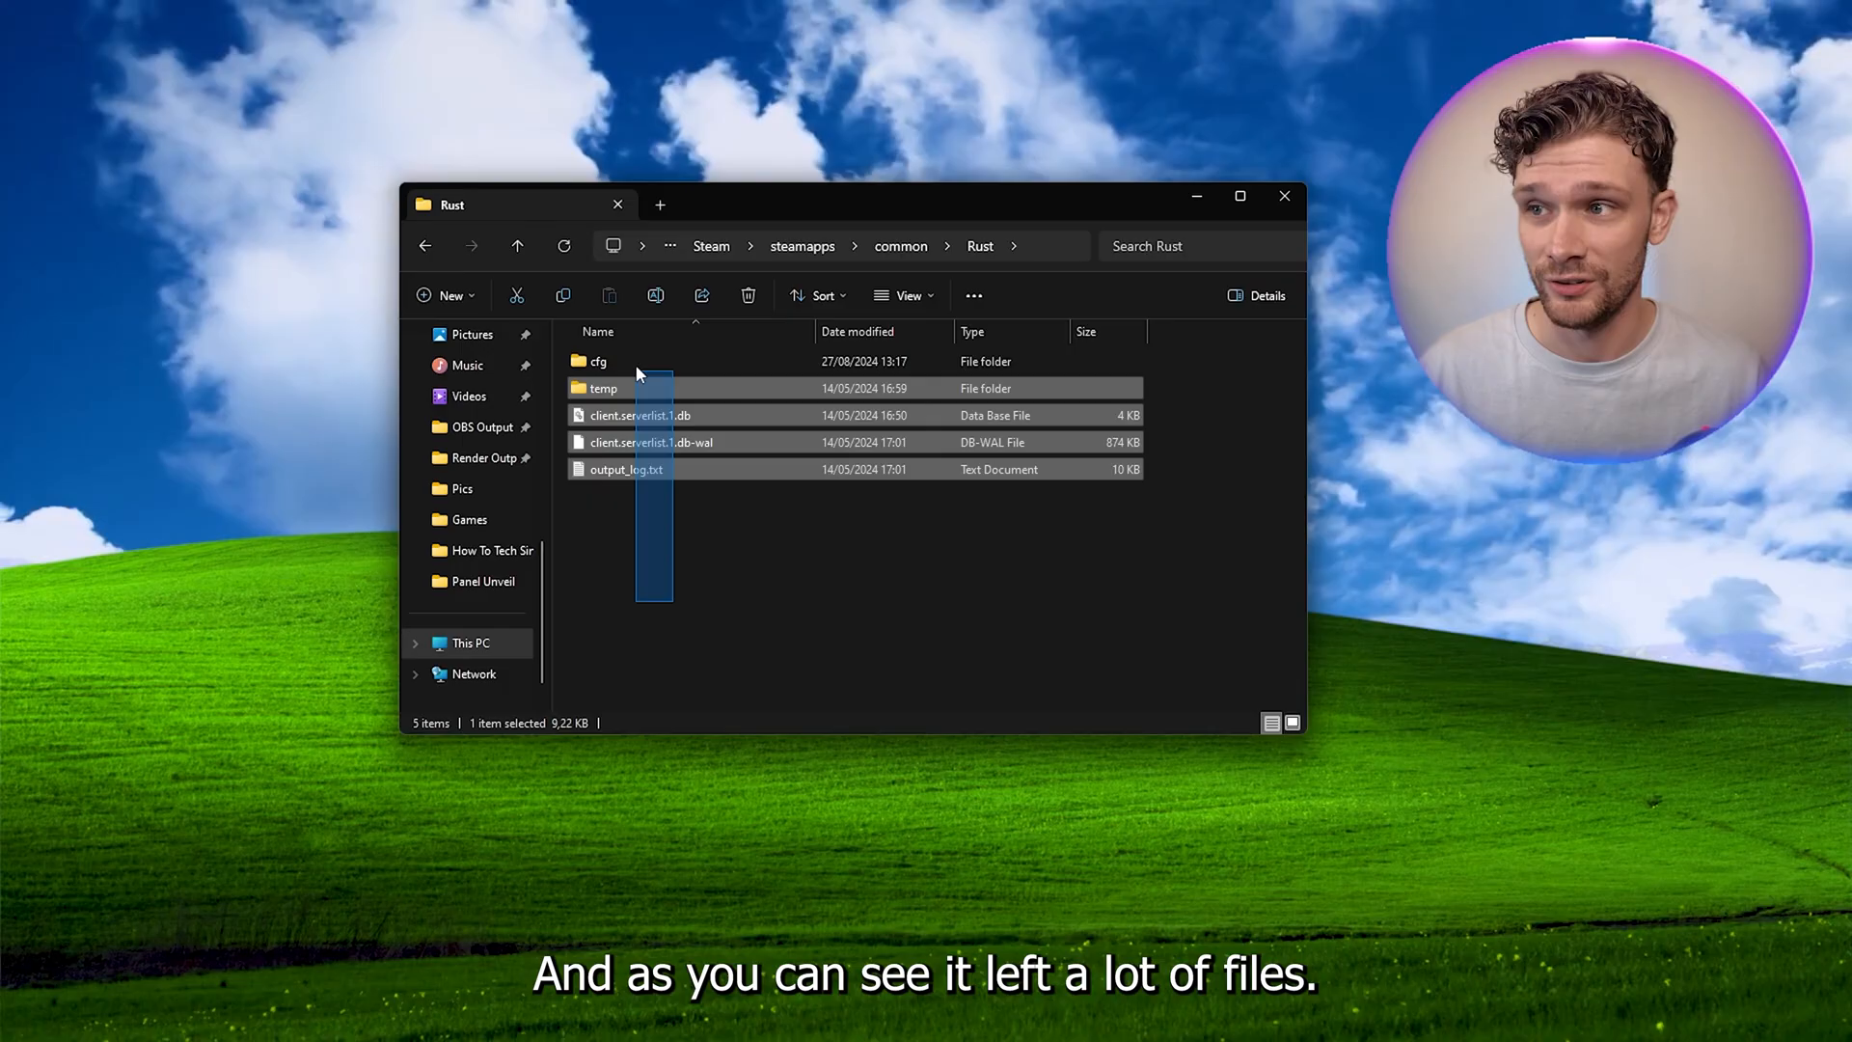
key(ctrl+a)
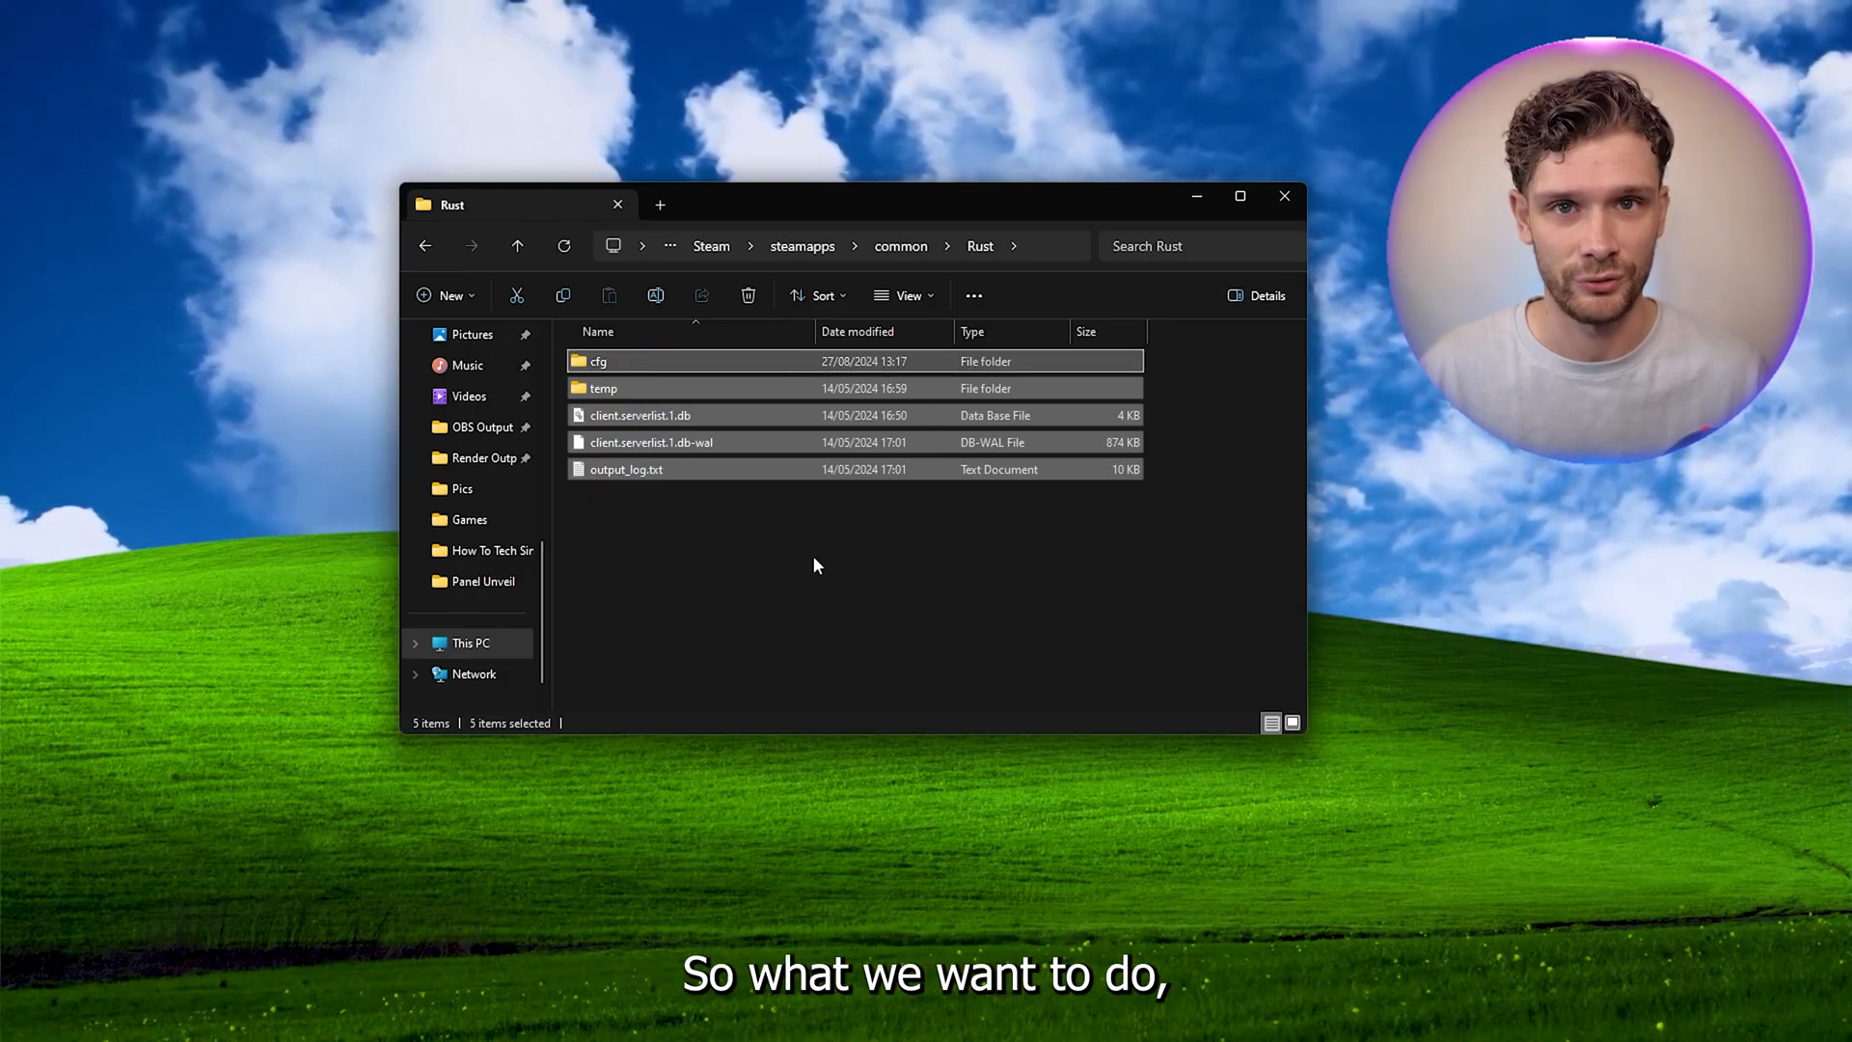
click(518, 245)
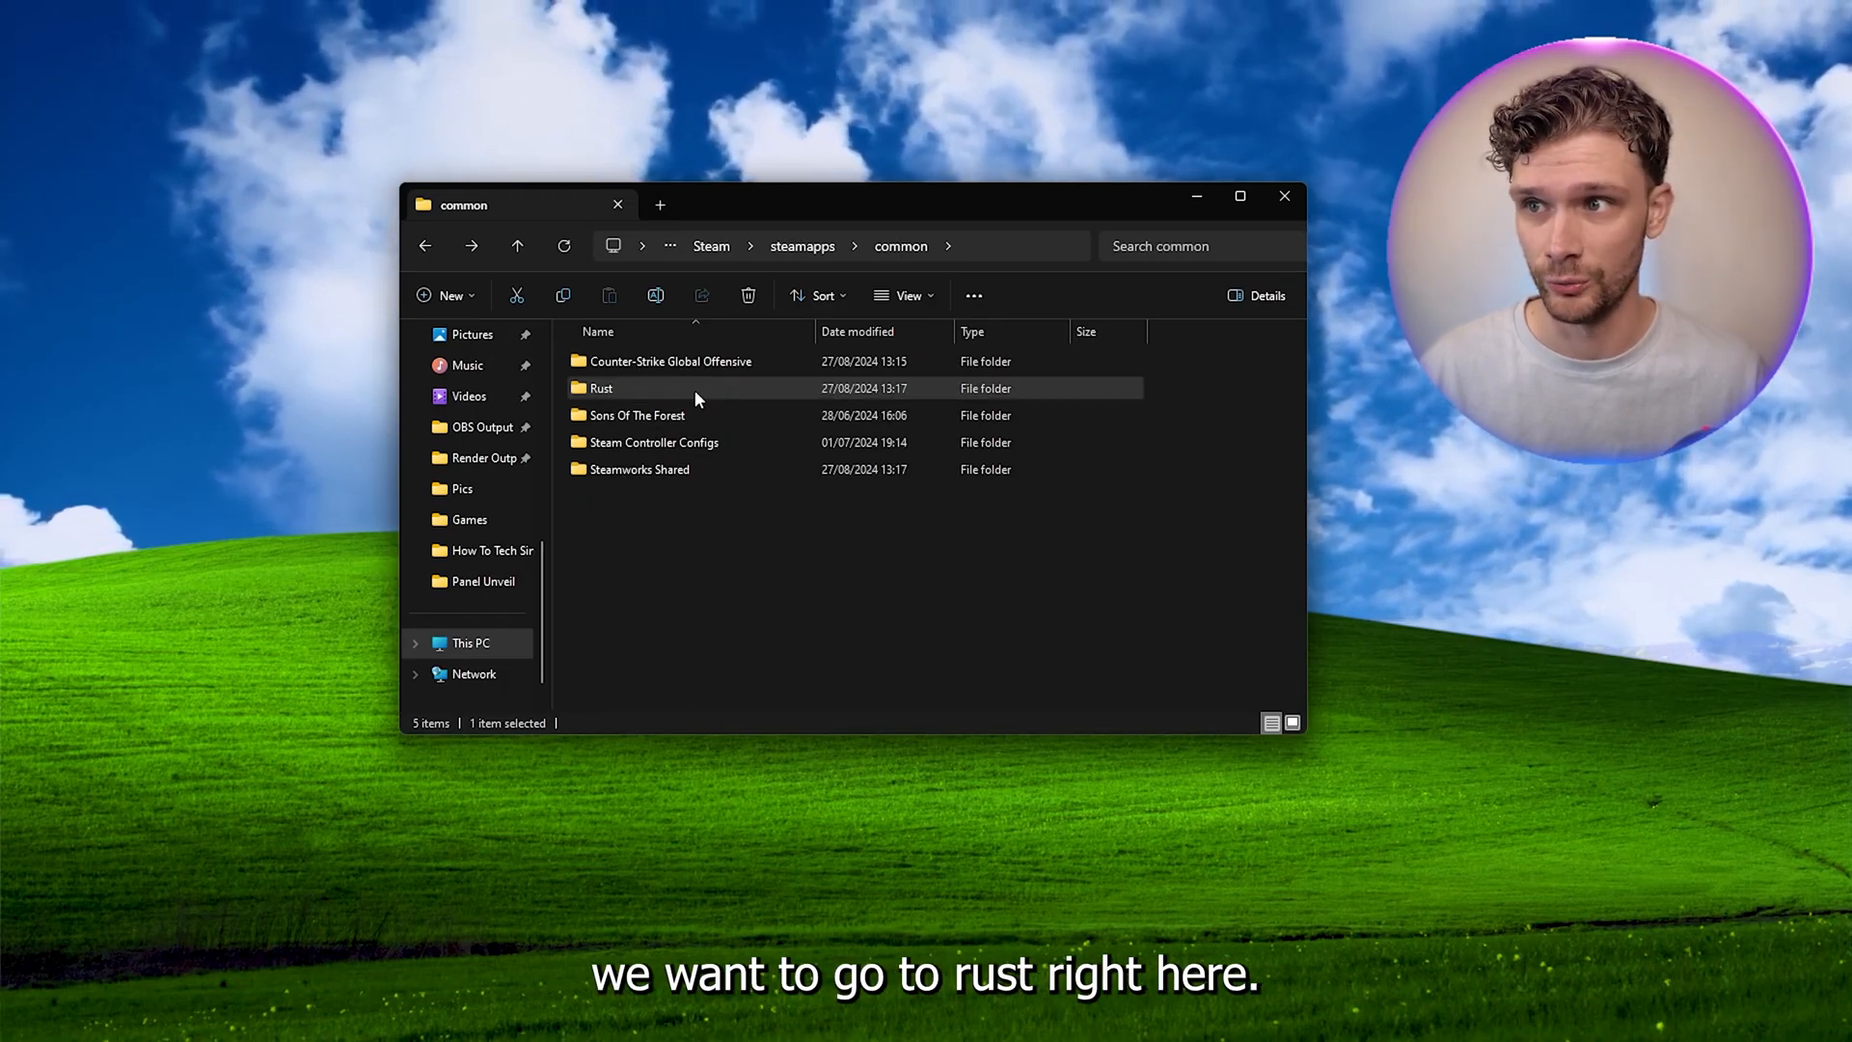
Delete the leftover Rust folder via Show more options > Delete
right_click(602, 387)
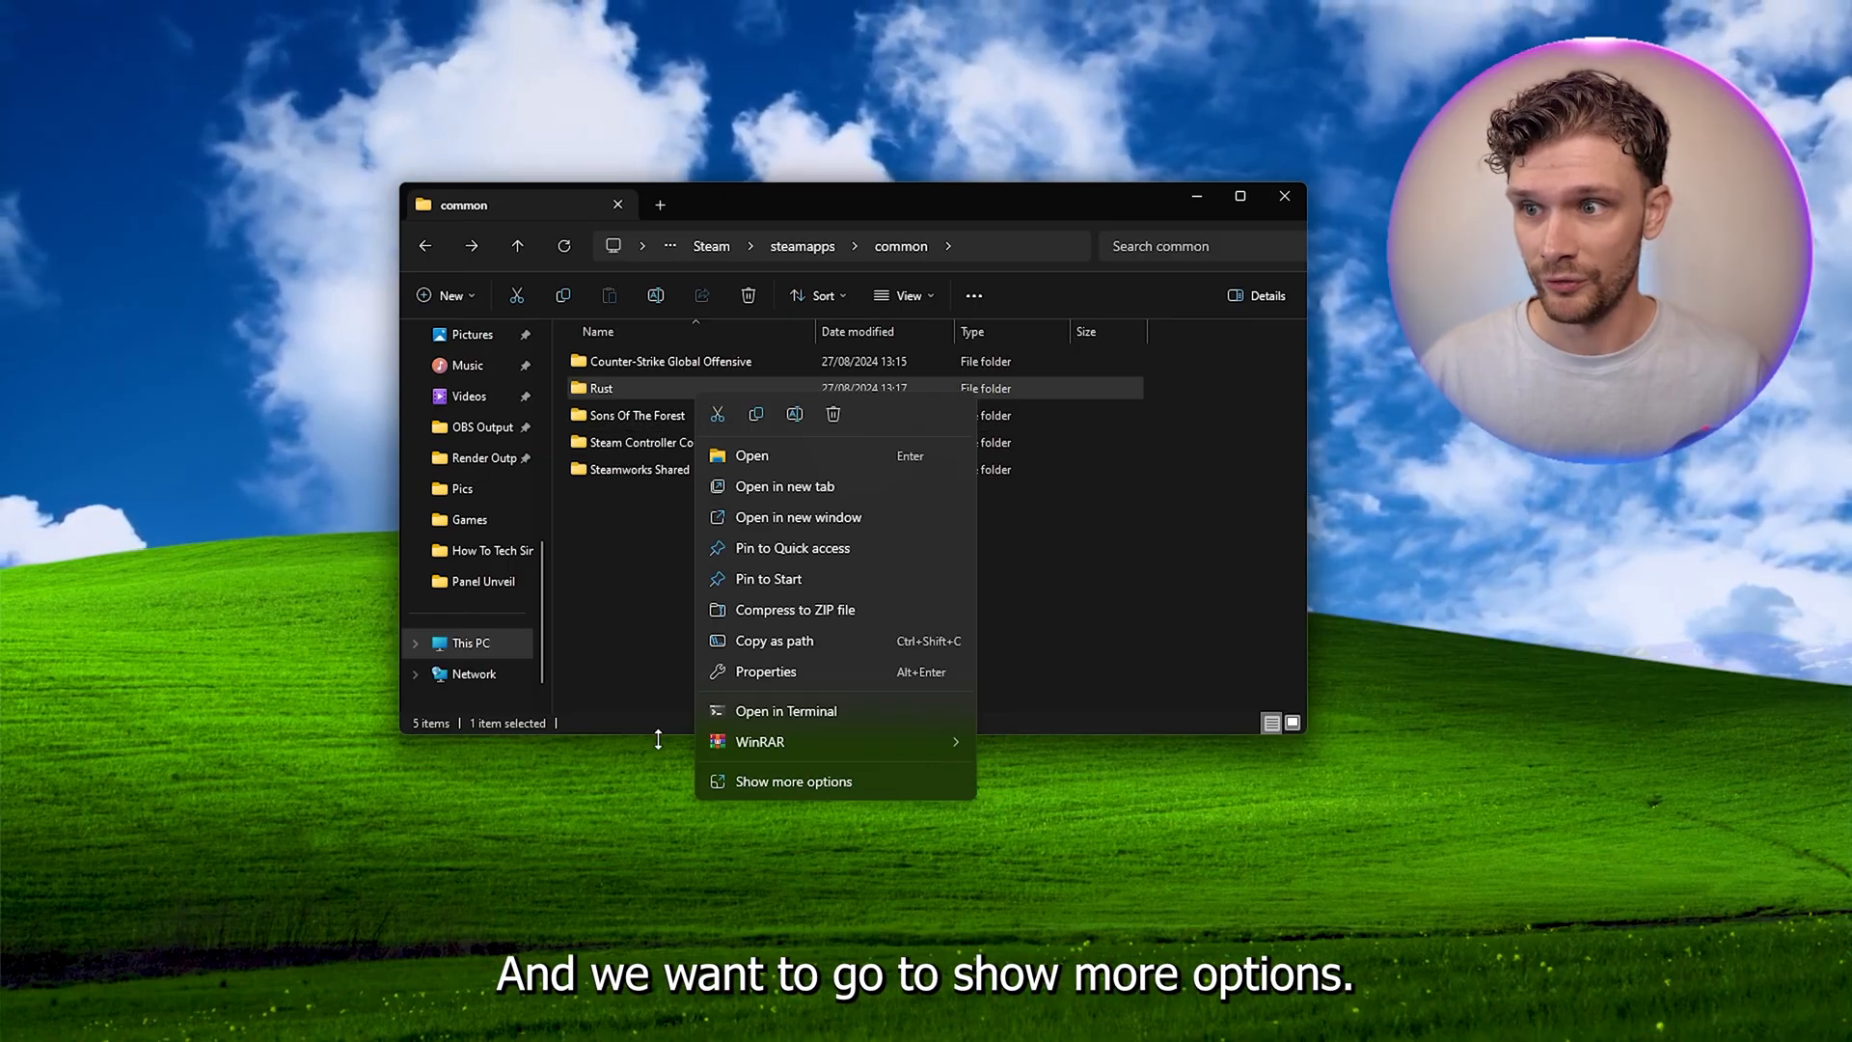
click(793, 782)
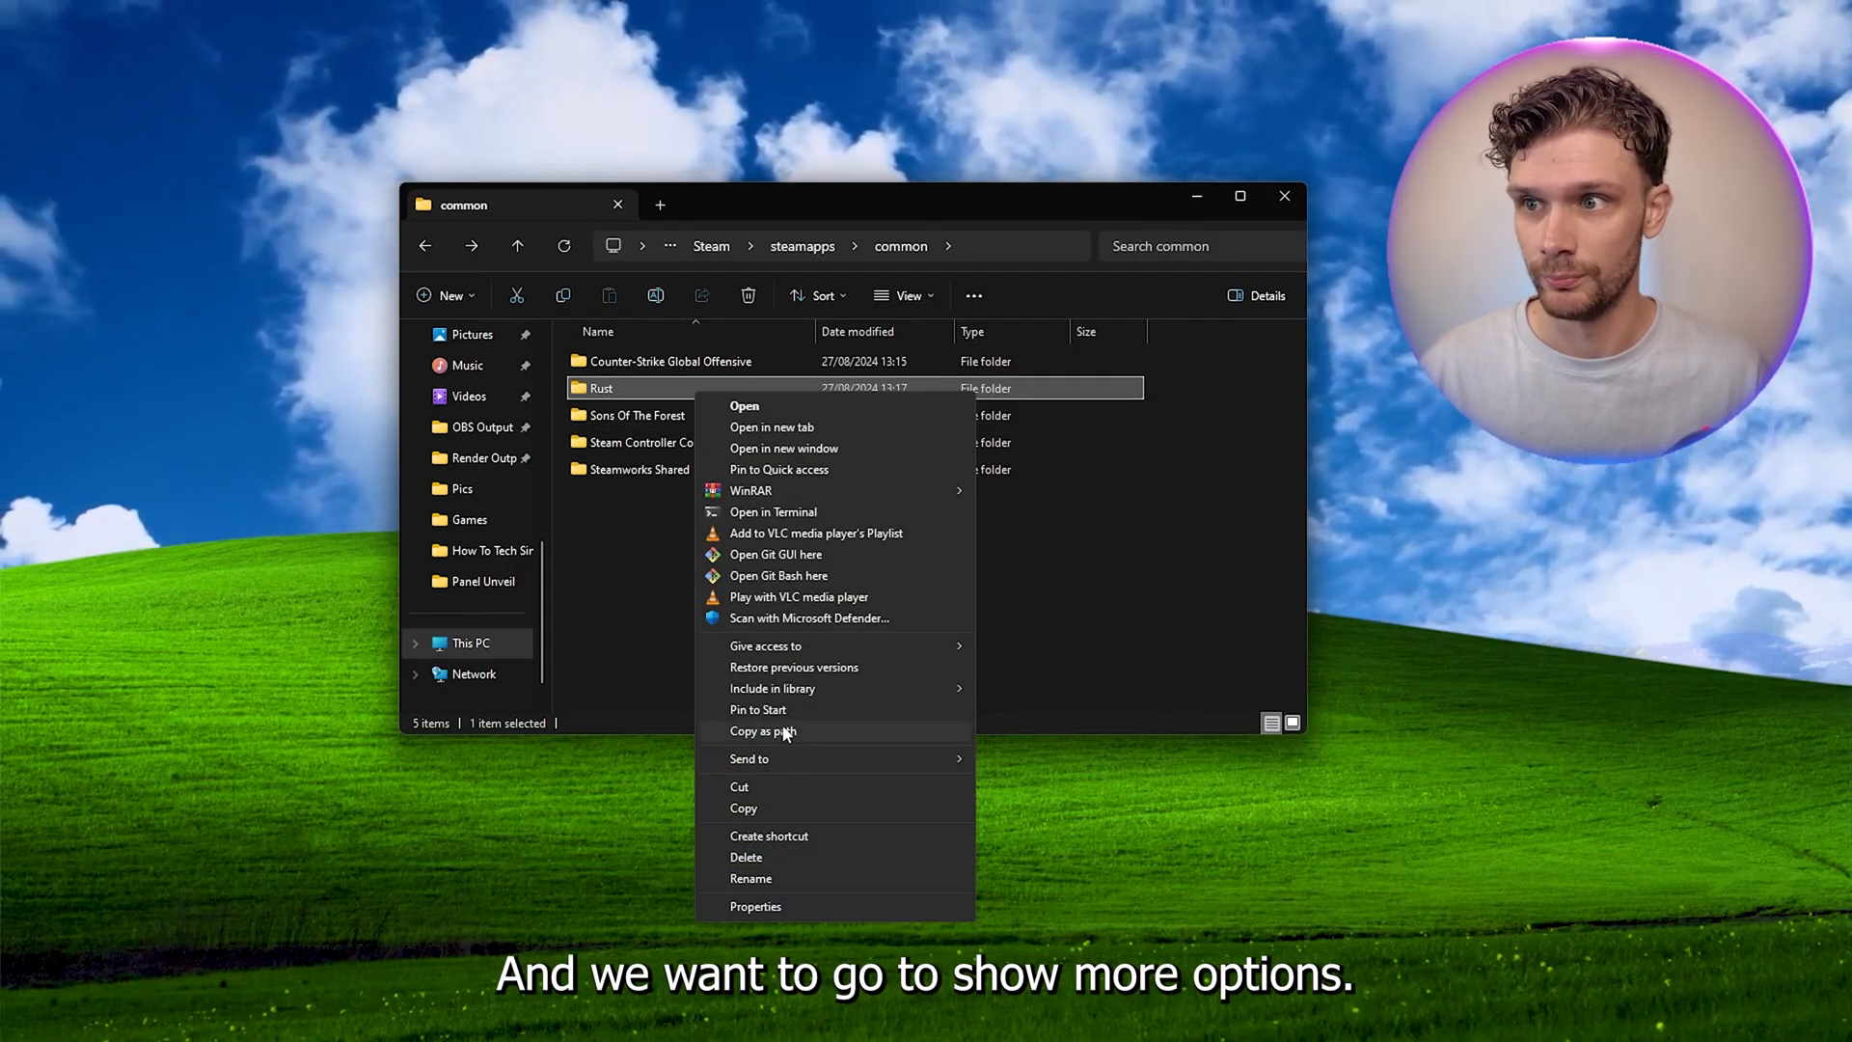
mouse_move(703, 808)
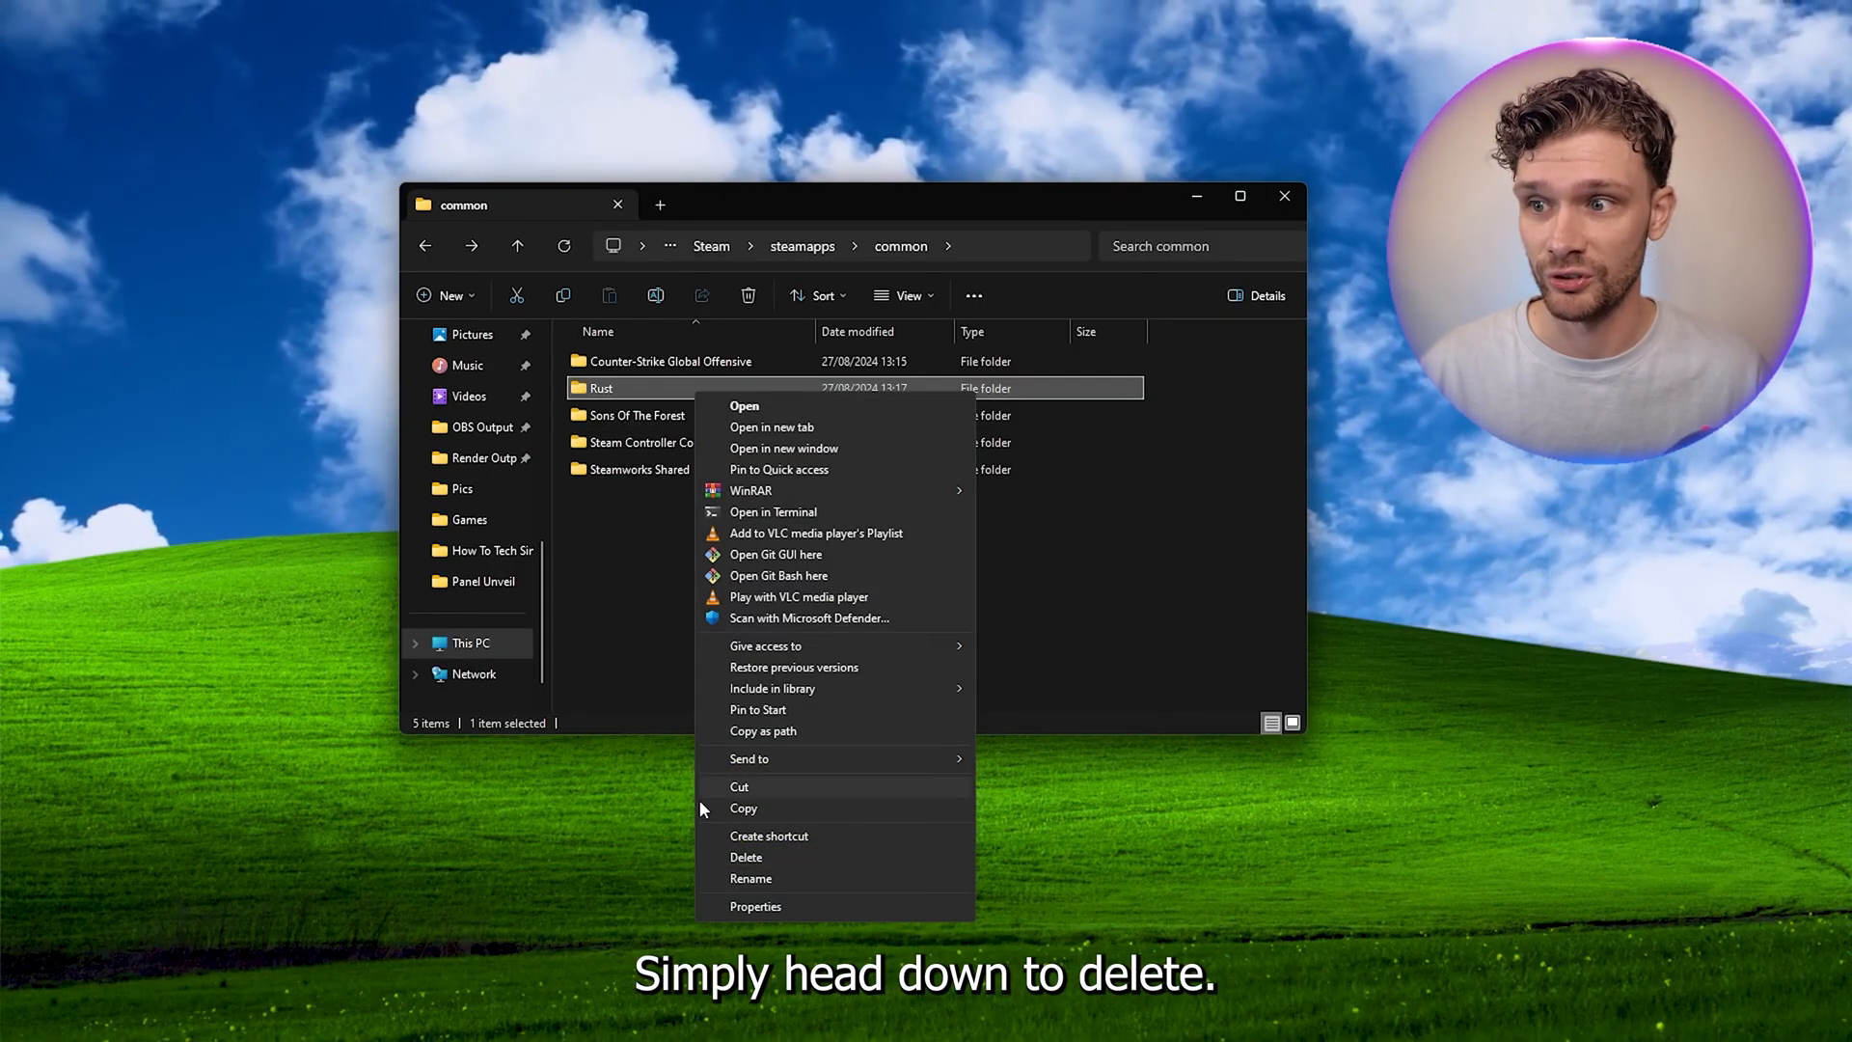
click(745, 857)
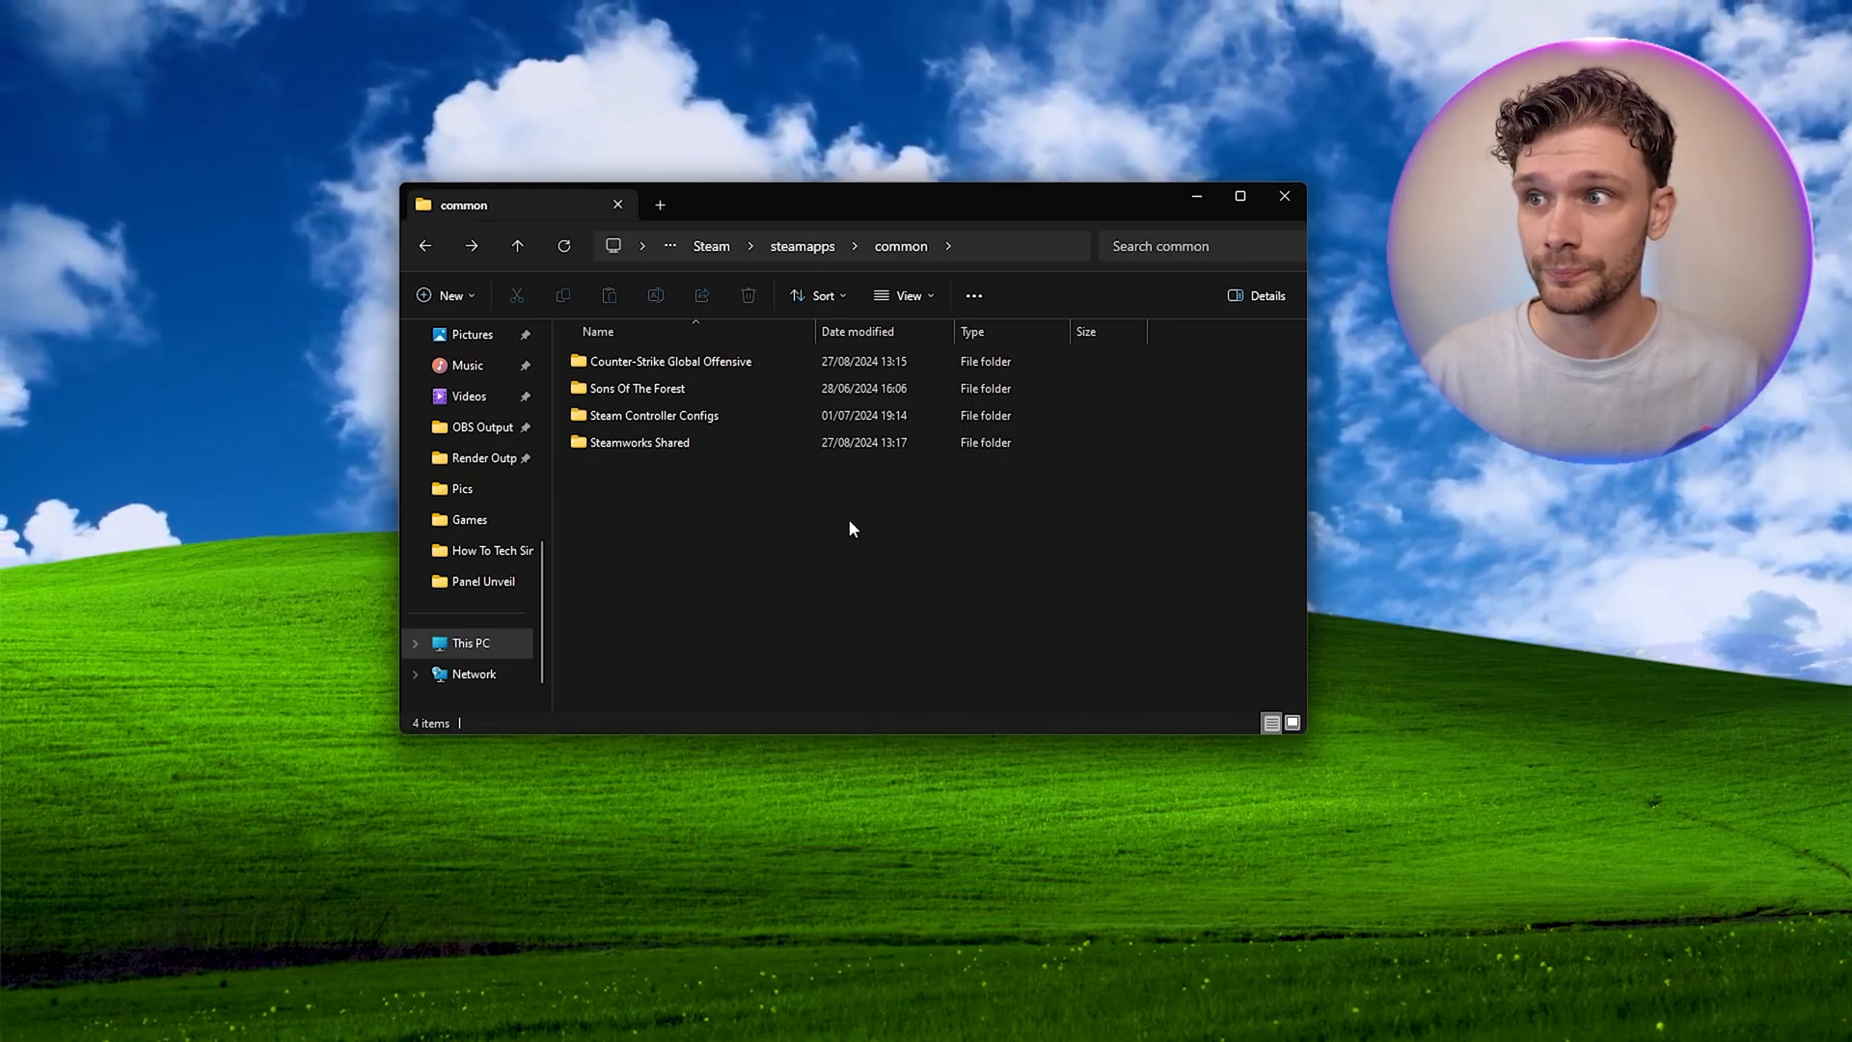
mouse_move(818, 575)
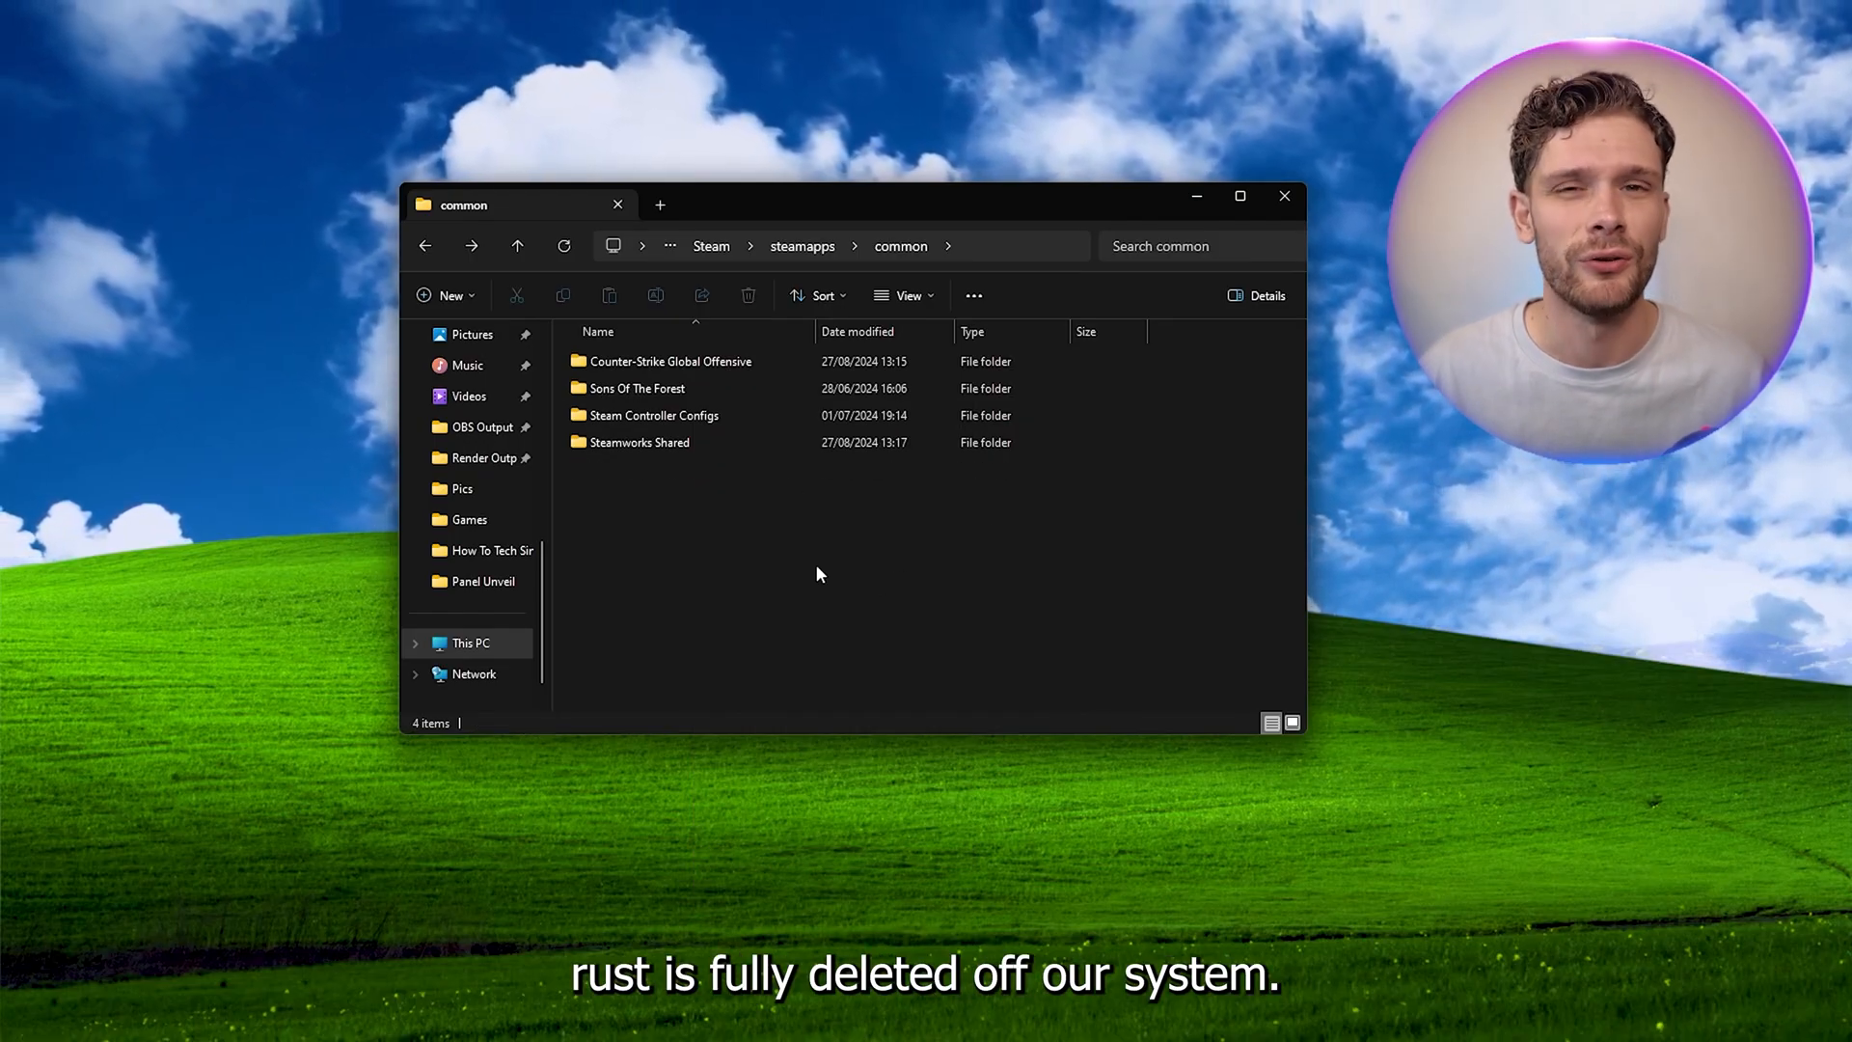
mouse_move(843, 577)
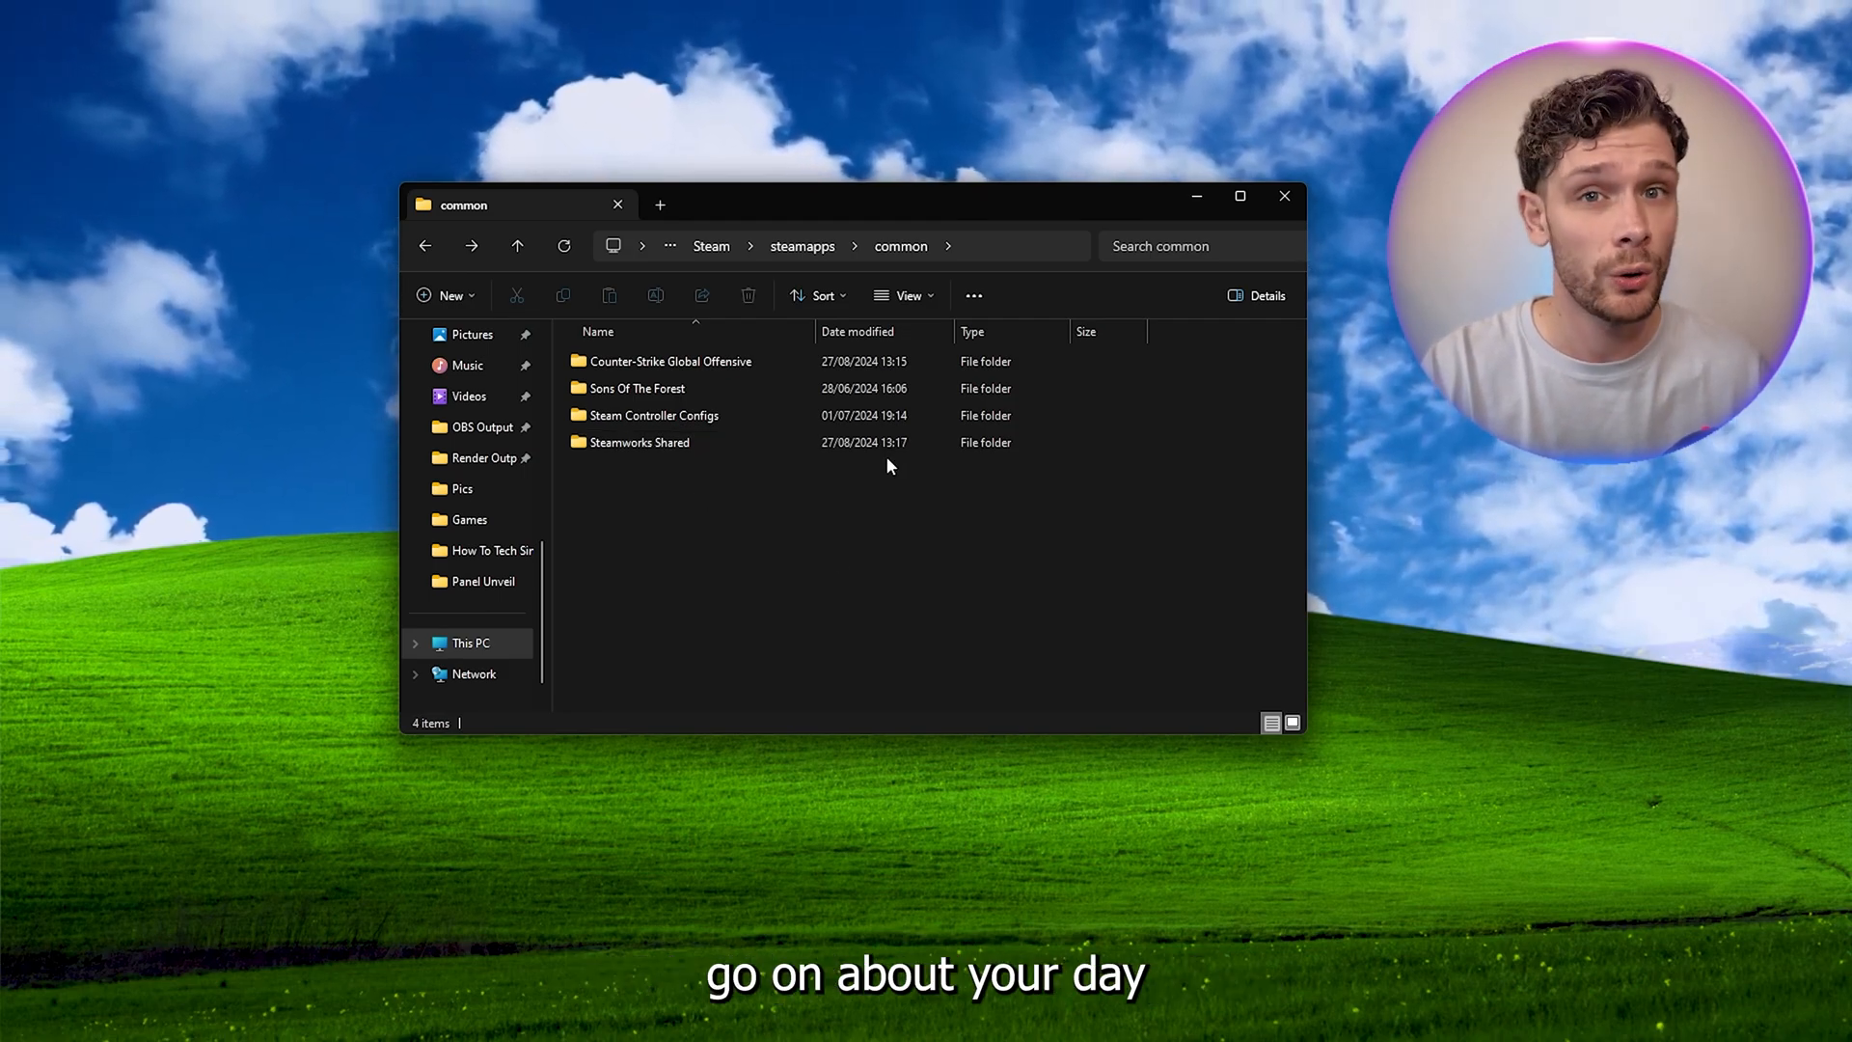
mouse_move(814, 512)
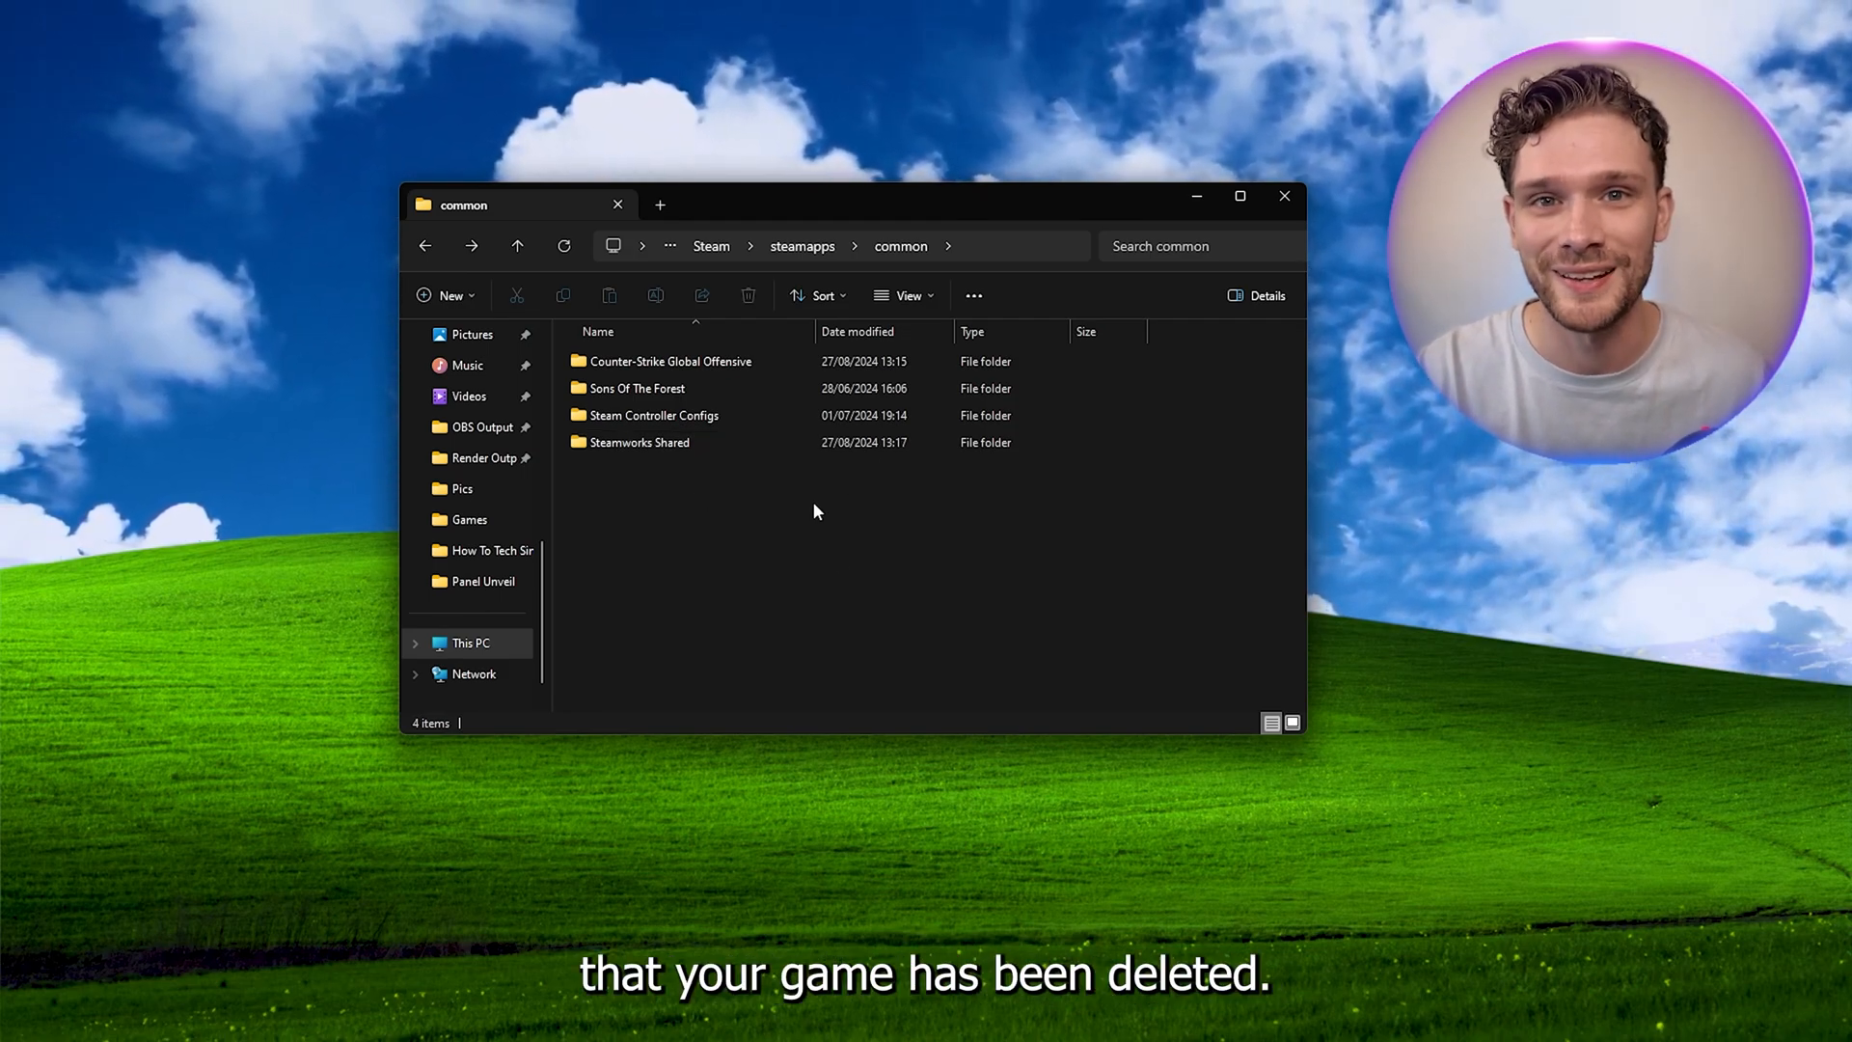